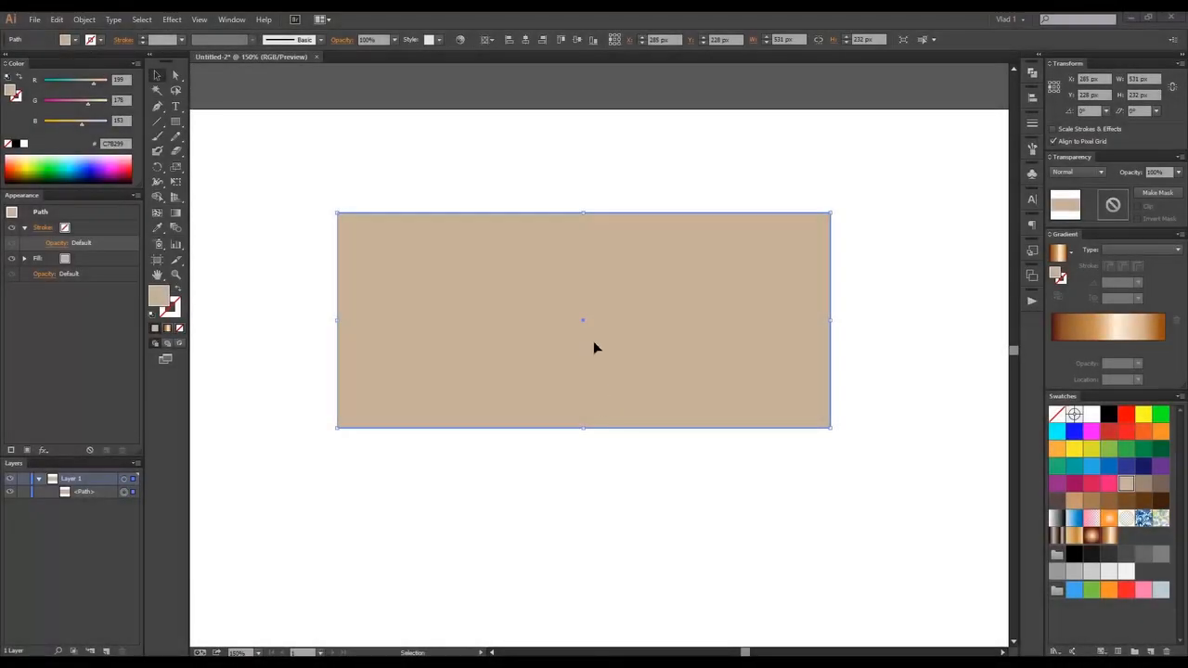
mouse_move(231, 162)
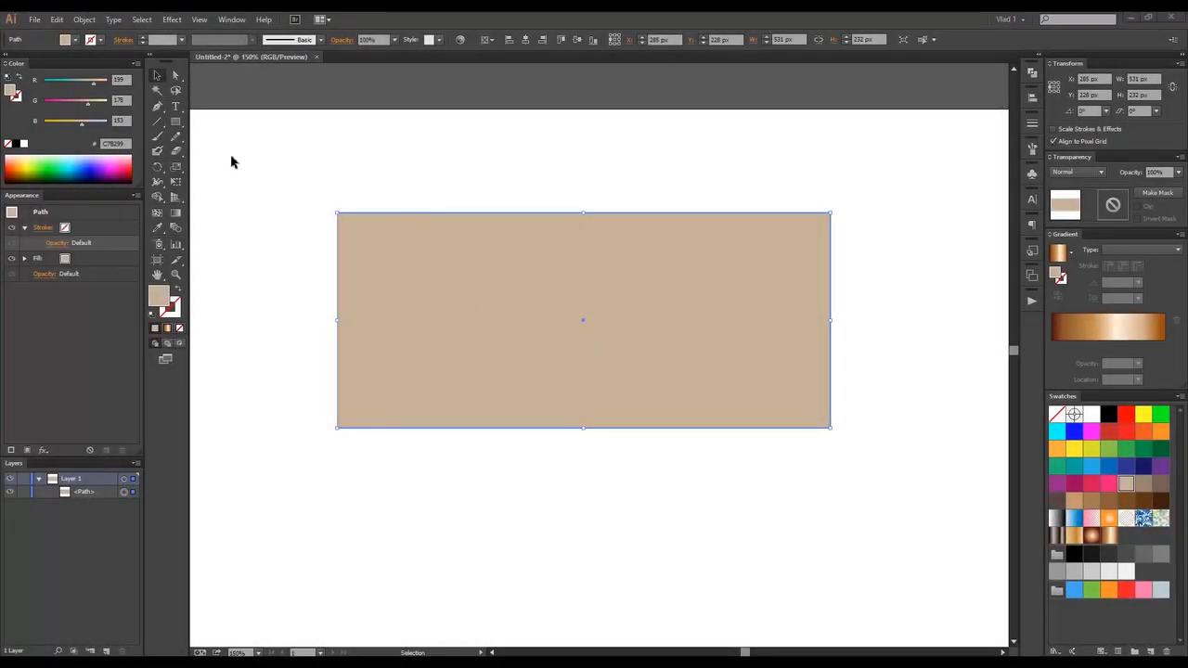
Open the Effect menu to reach the Warp styles for the tan rectangle
click(171, 19)
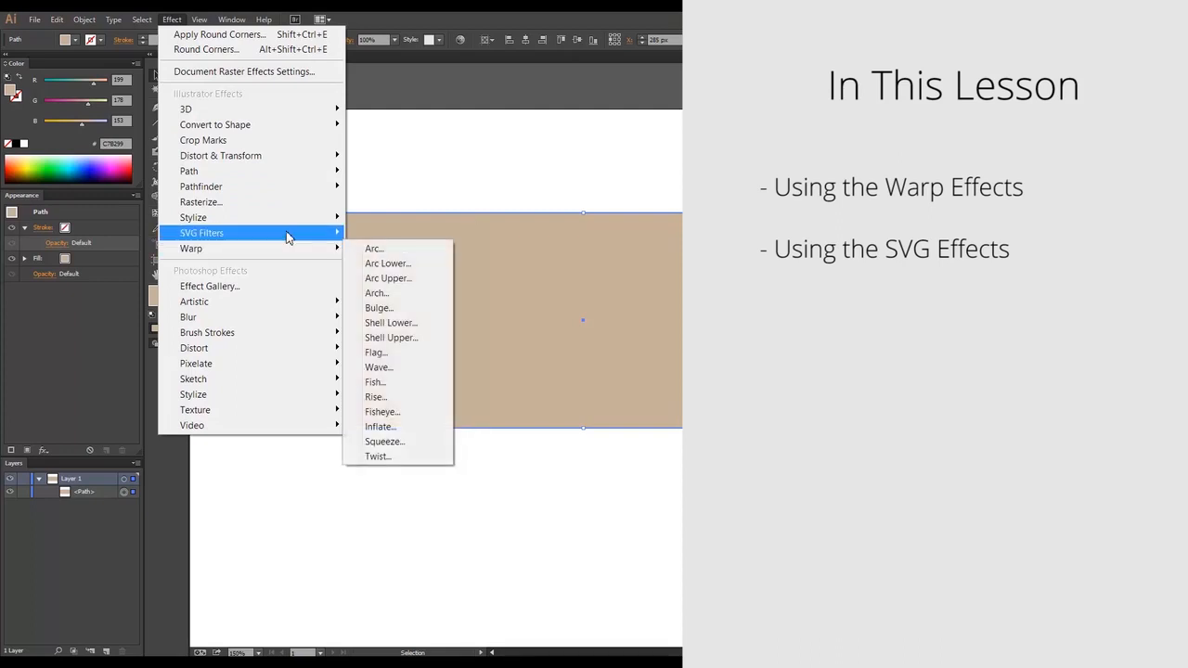
mouse_move(287, 248)
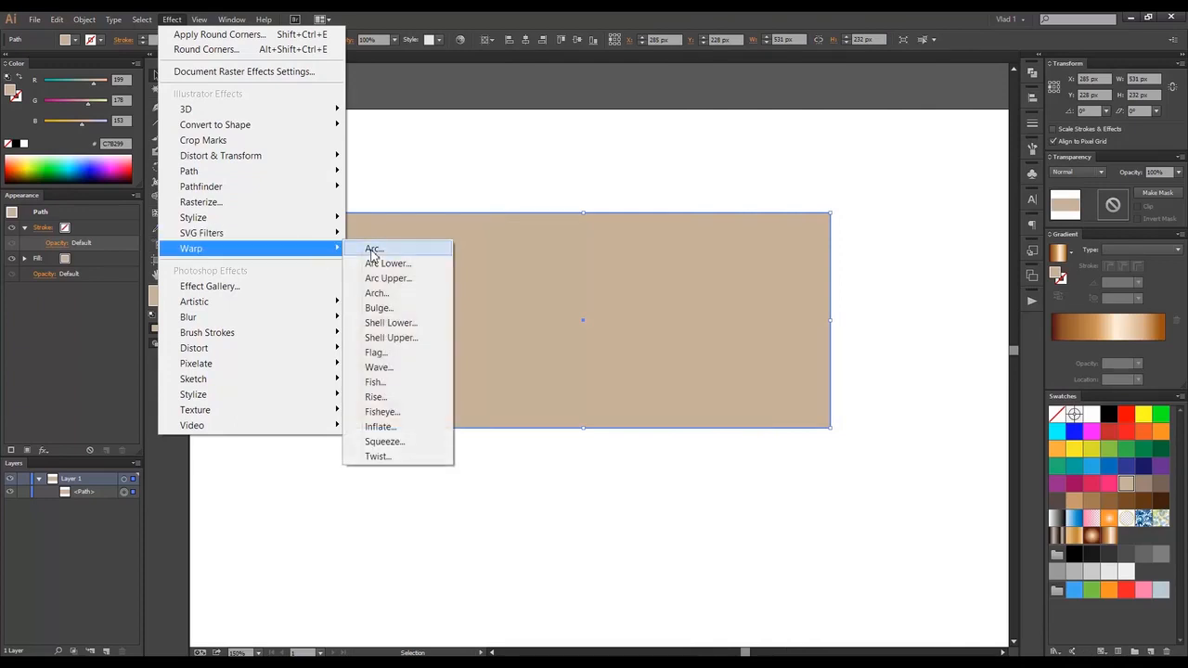
Preview an Arc warp with bend 22%, horizontal distortion -50% and vertical -4%
click(373, 249)
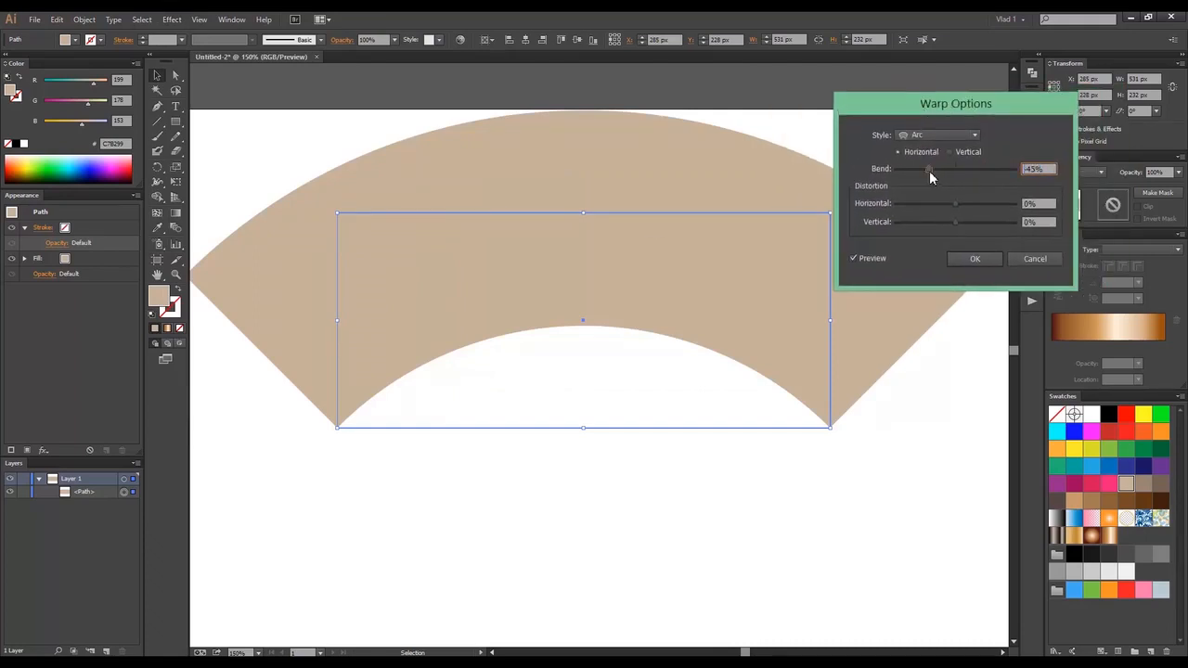
drag(928, 169, 961, 169)
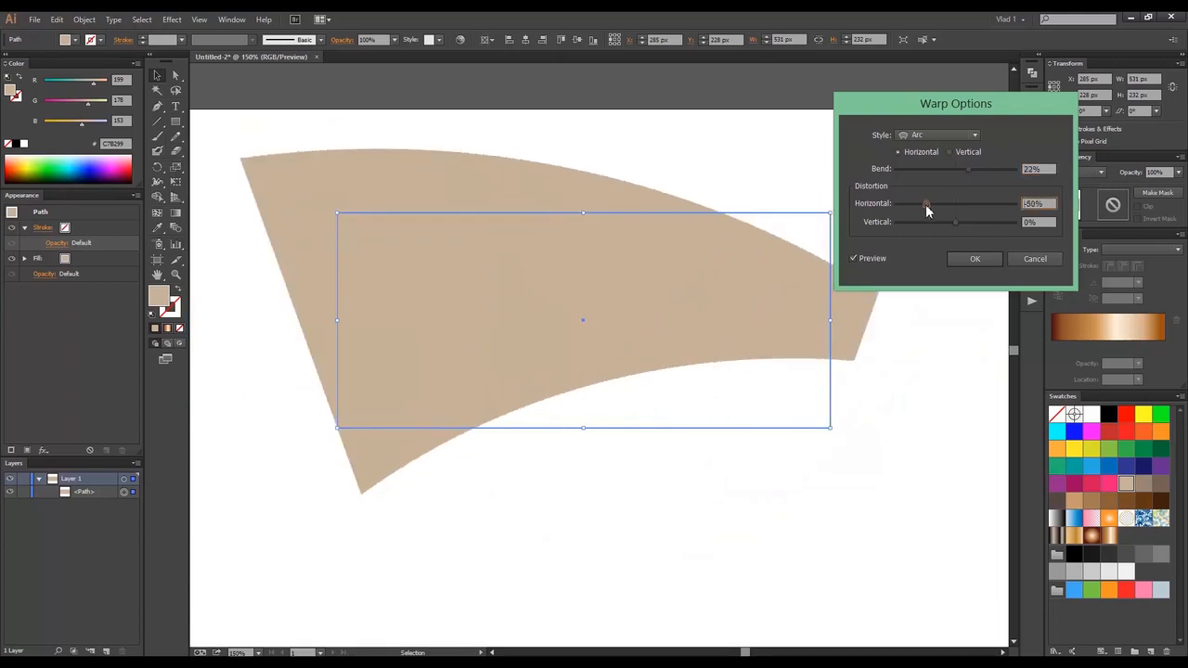
drag(955, 220, 928, 221)
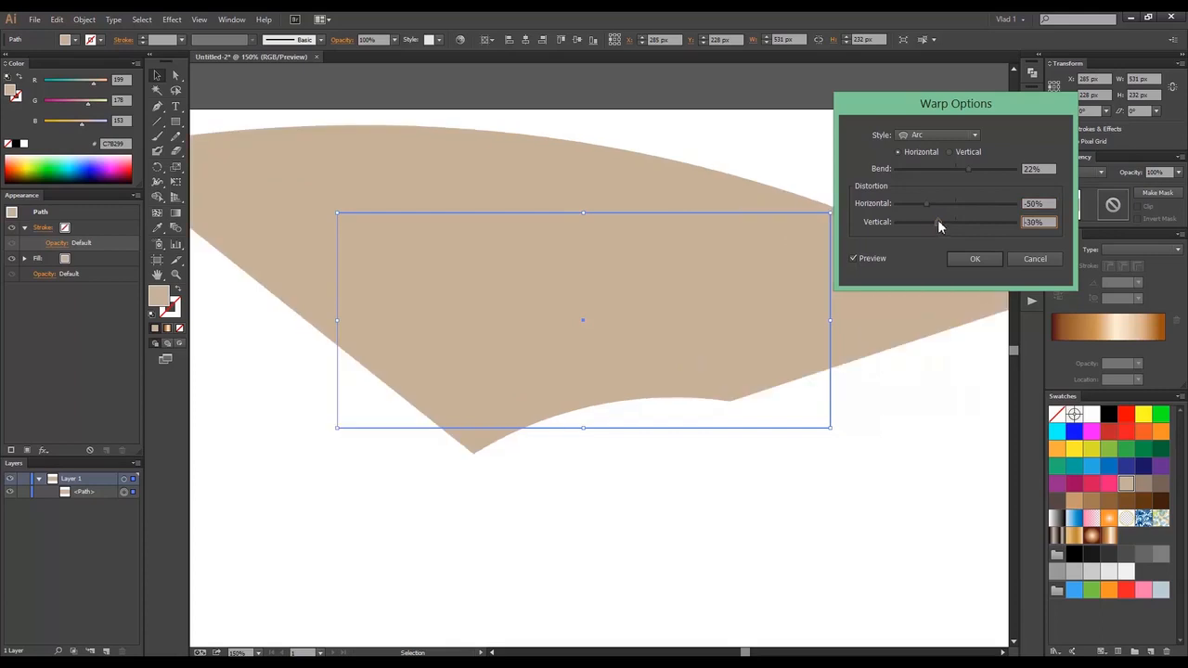
drag(921, 221, 952, 221)
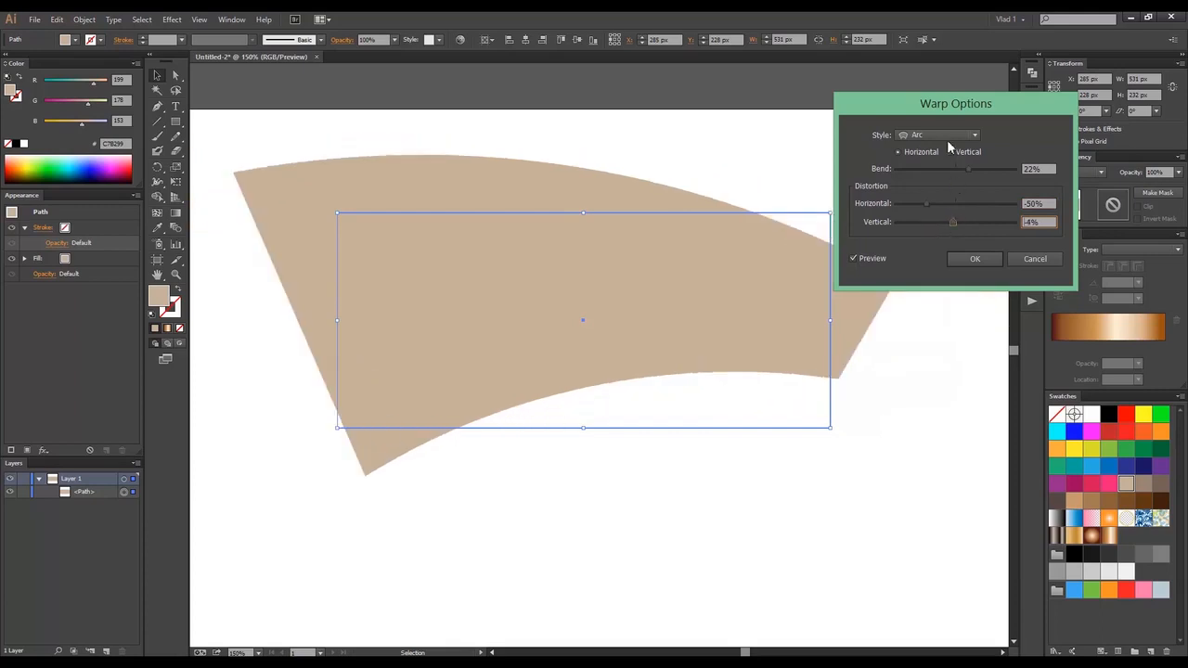
click(949, 151)
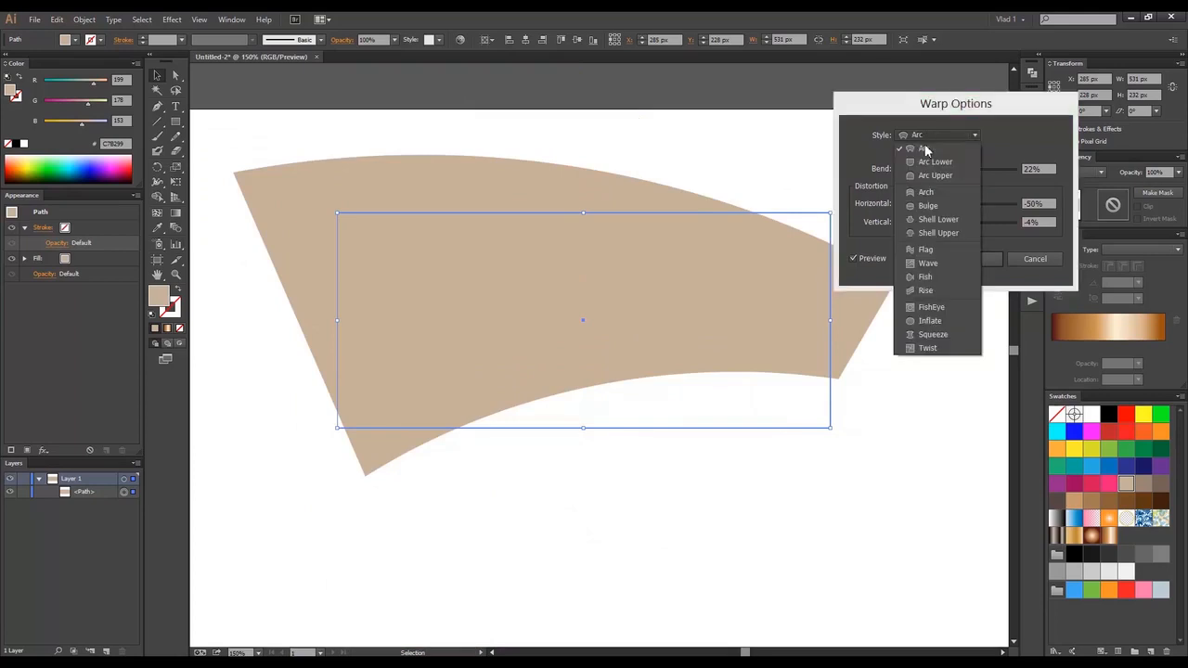
Try Arc Lower at -37% bend, reset distortion to 0, then switch to Arc Upper
click(934, 161)
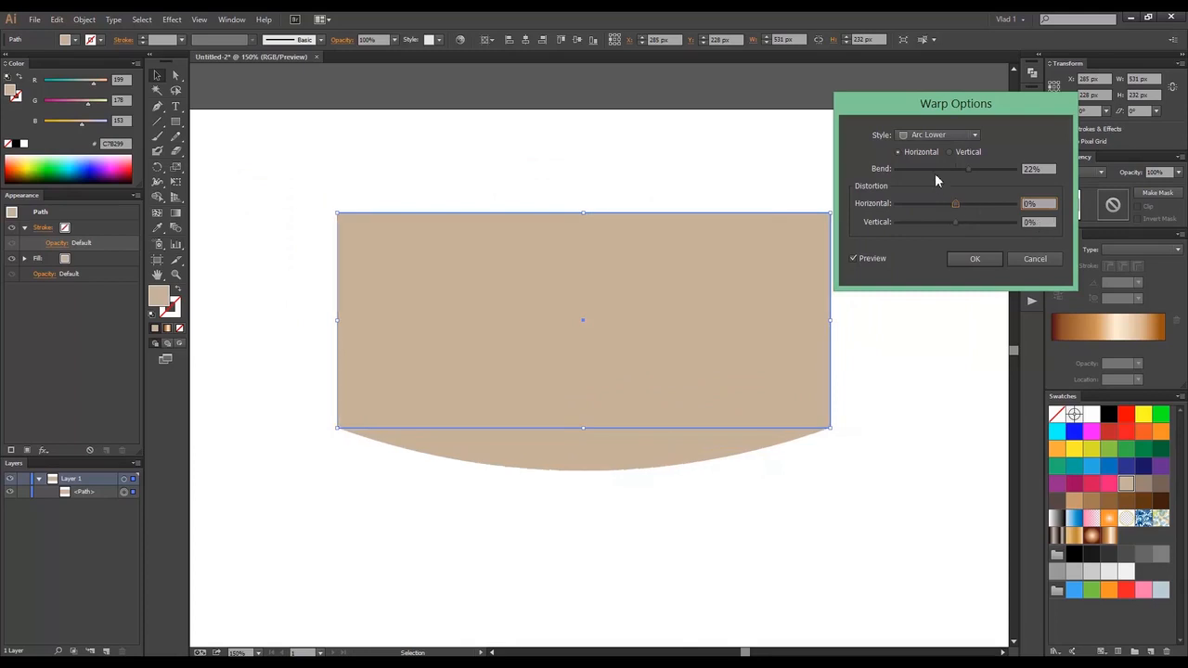
drag(968, 169, 944, 169)
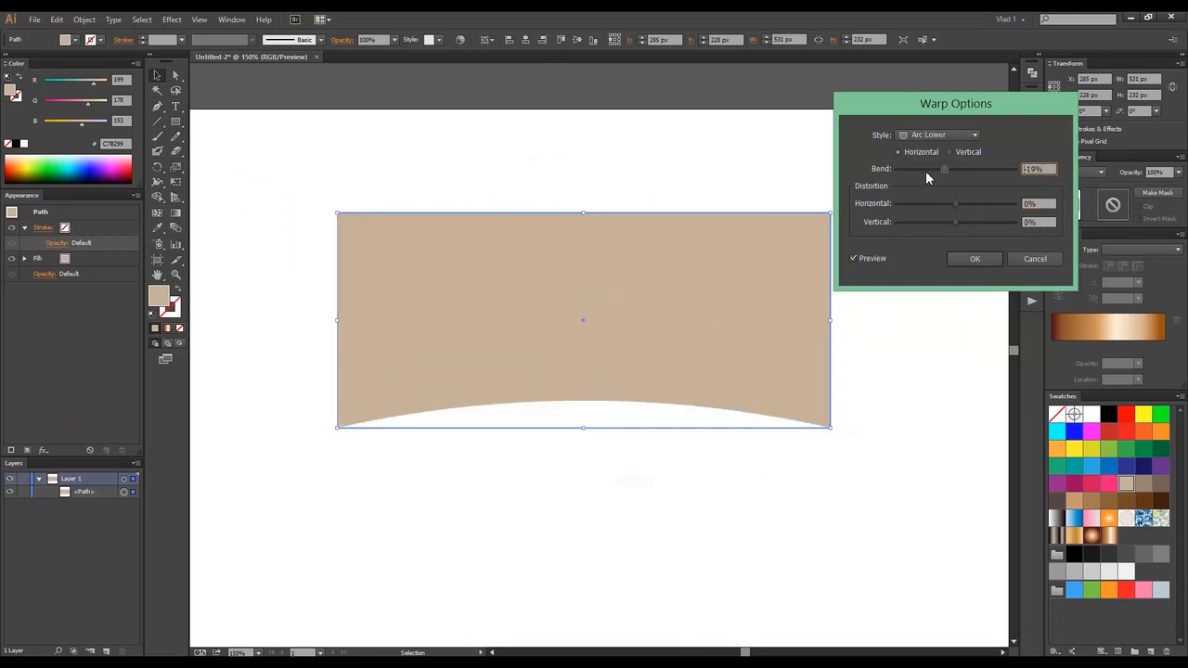
drag(943, 168, 933, 168)
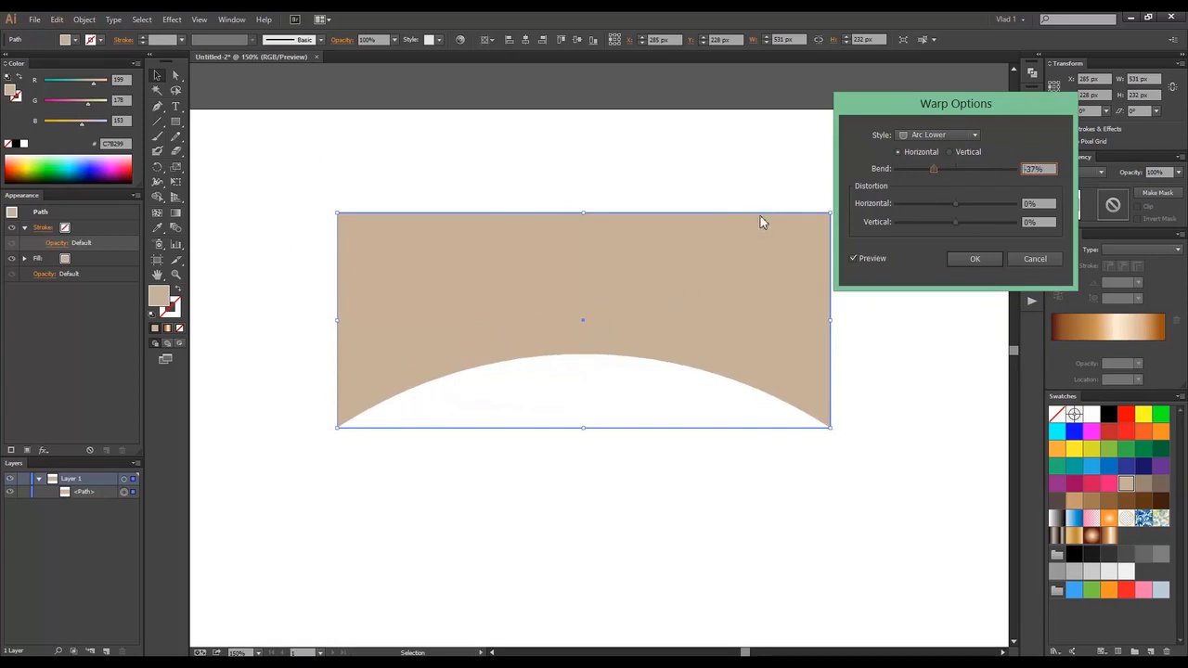
mouse_move(949, 172)
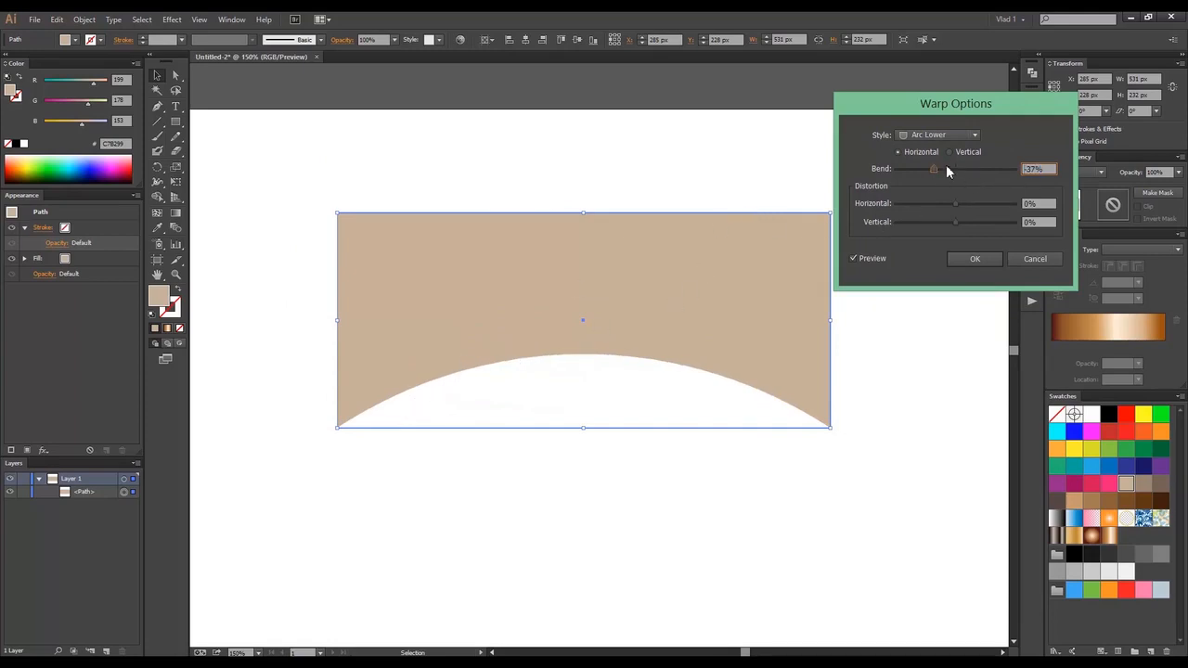
click(898, 152)
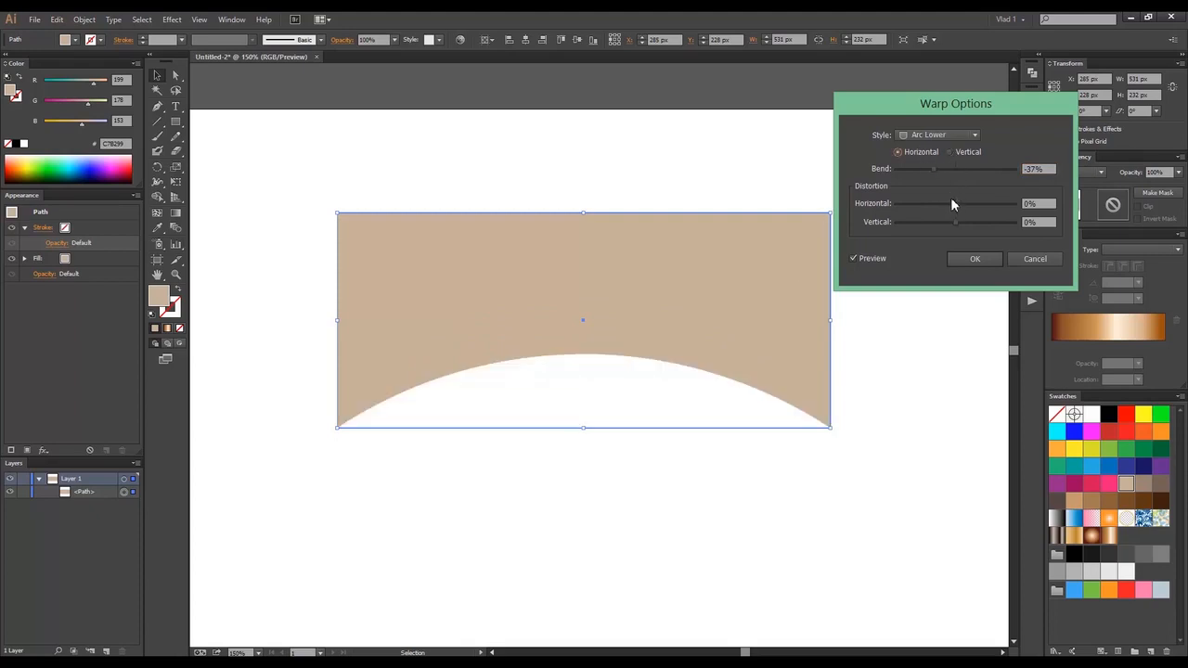
drag(954, 203, 965, 204)
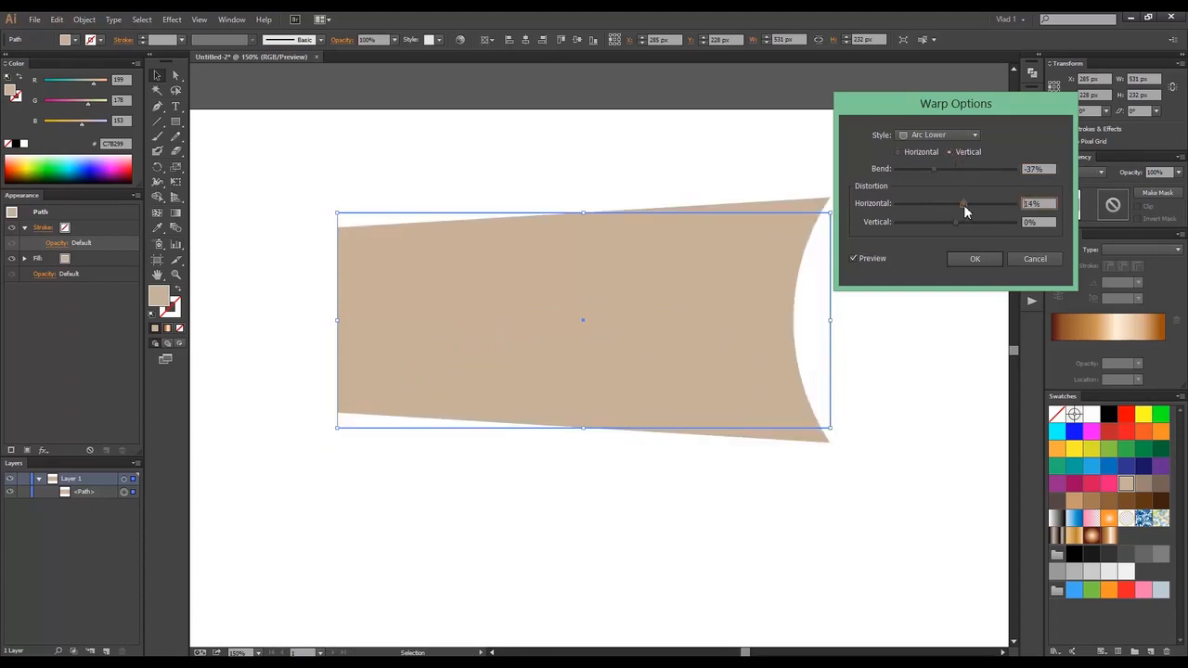
text(0%)
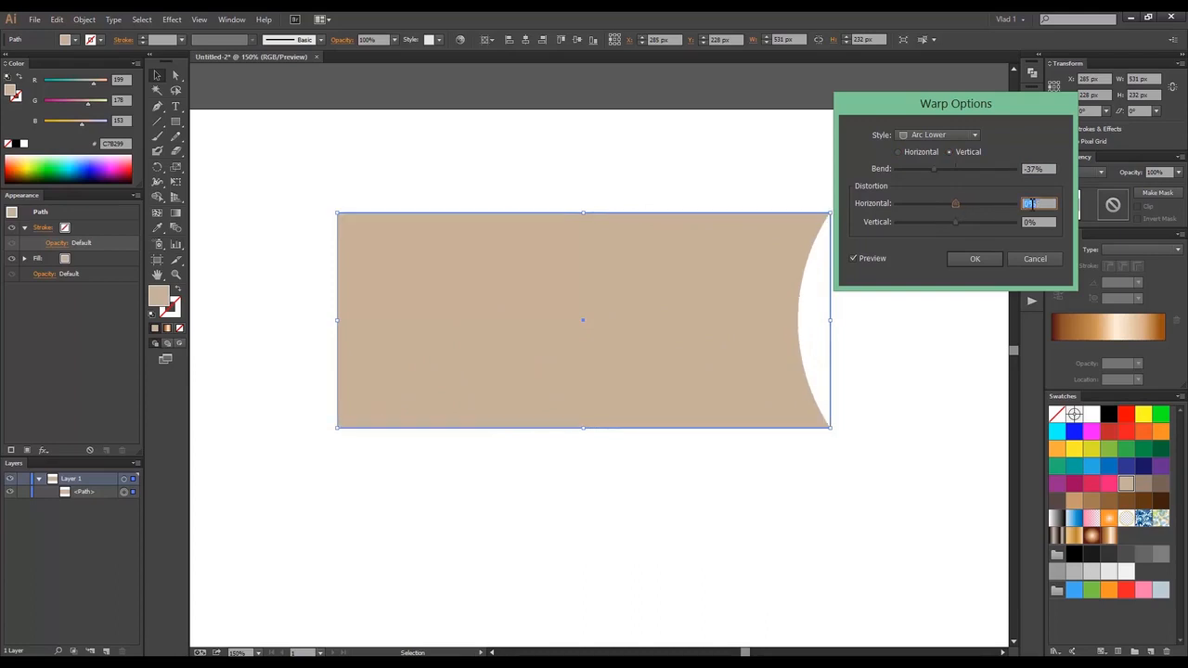
click(938, 135)
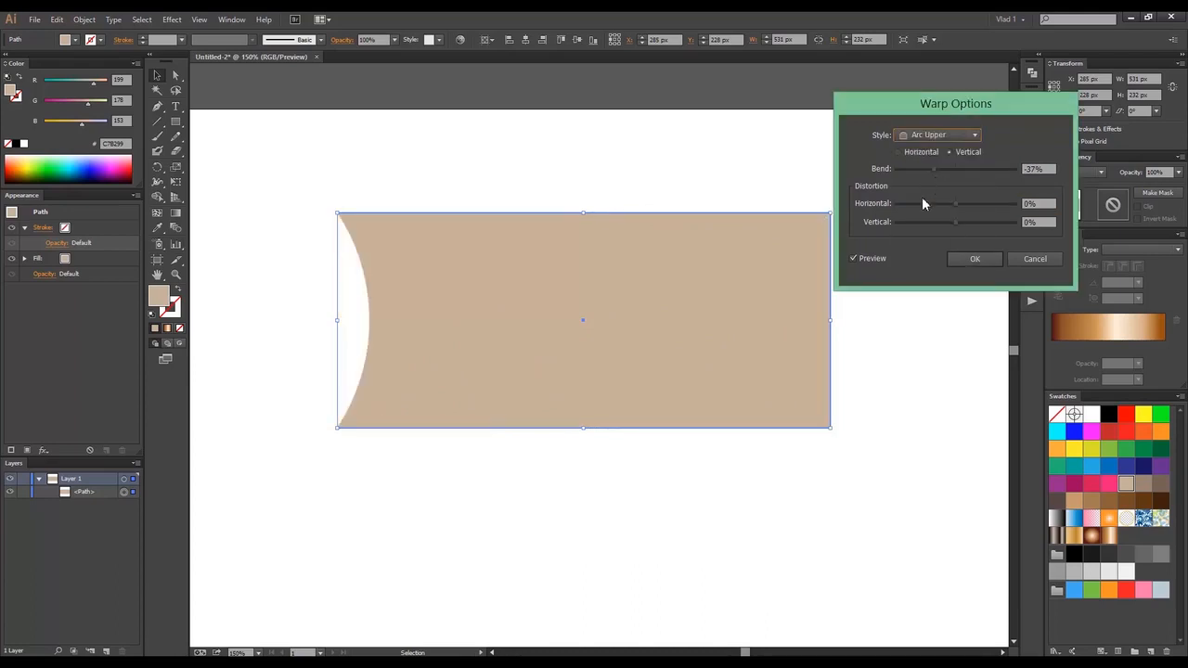
Try an Arch warp with stronger bend, then switch to a vertical Bulge at 45%
click(898, 152)
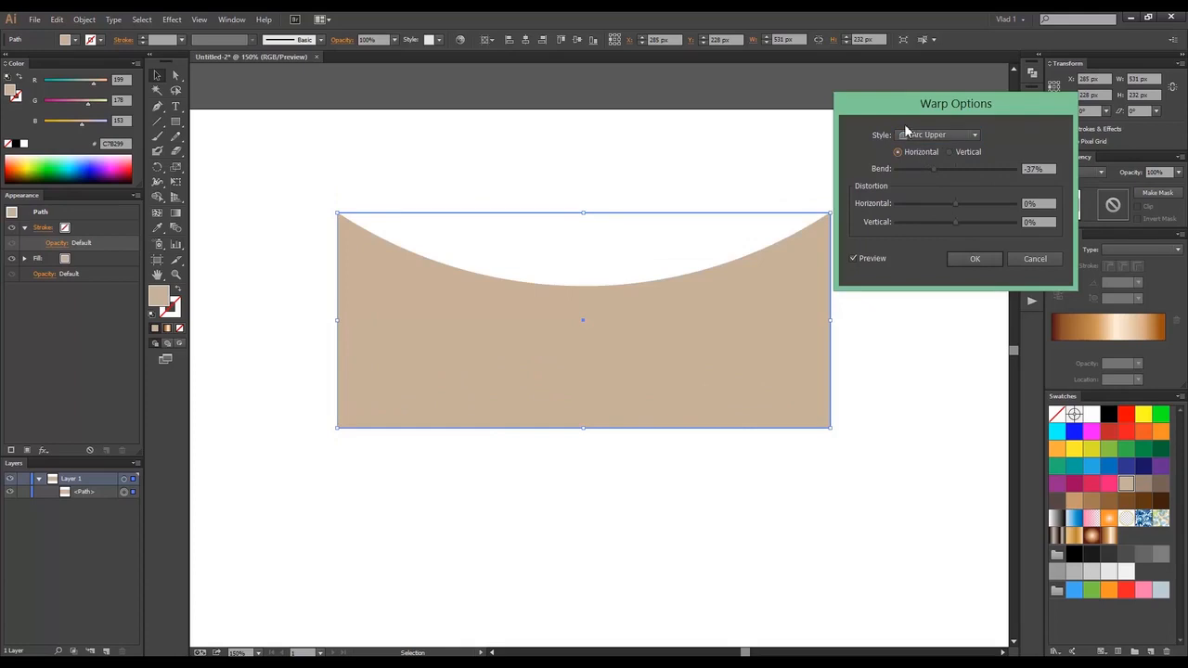
click(939, 135)
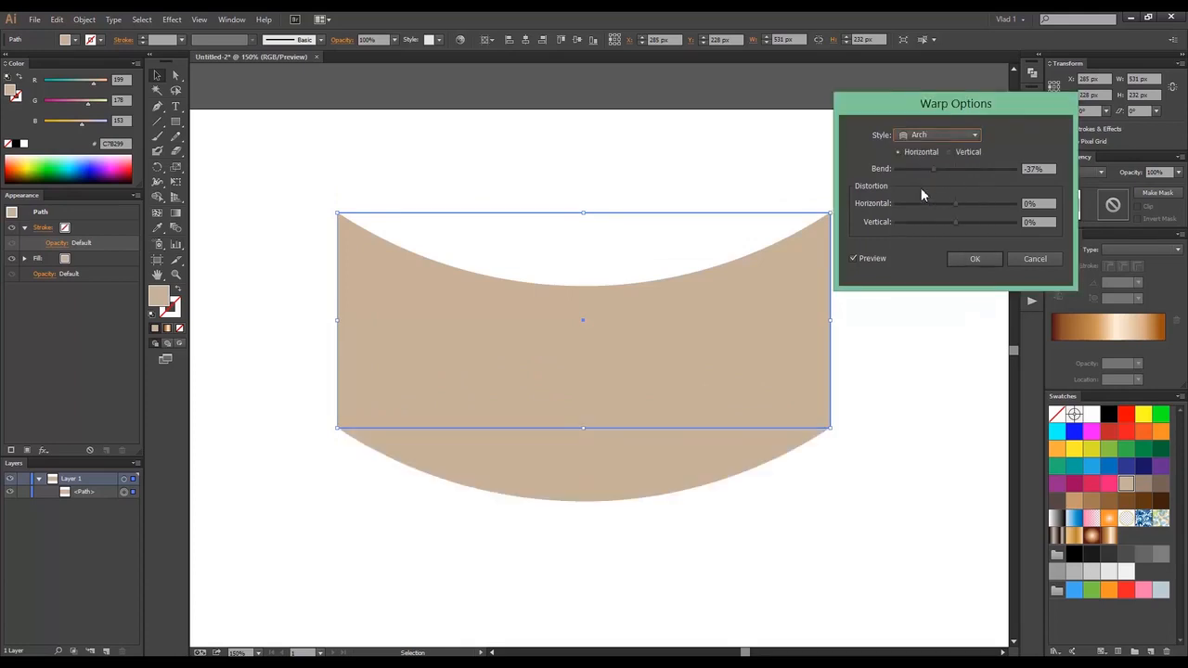
drag(932, 168, 965, 168)
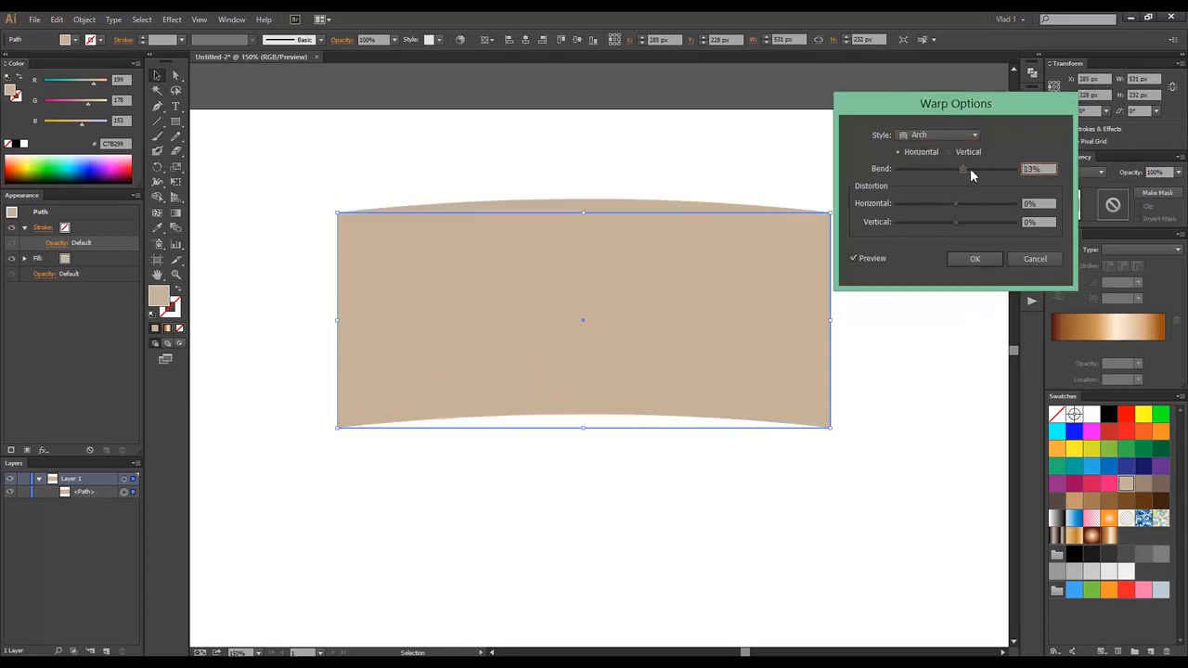
drag(962, 168, 973, 169)
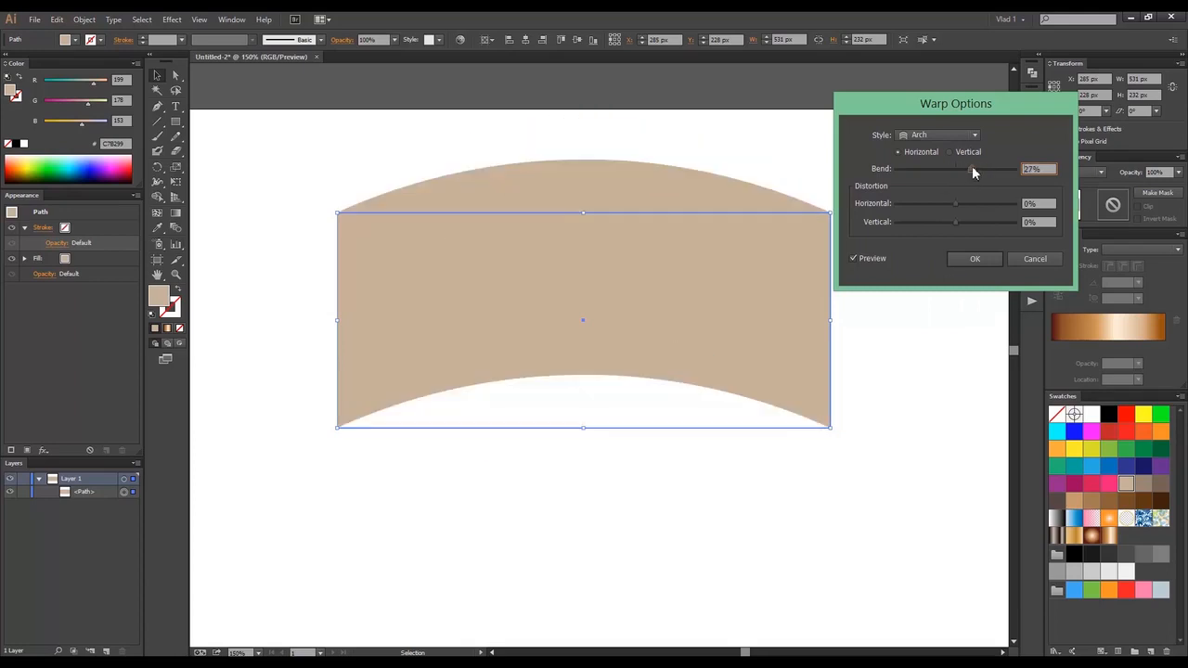
click(950, 151)
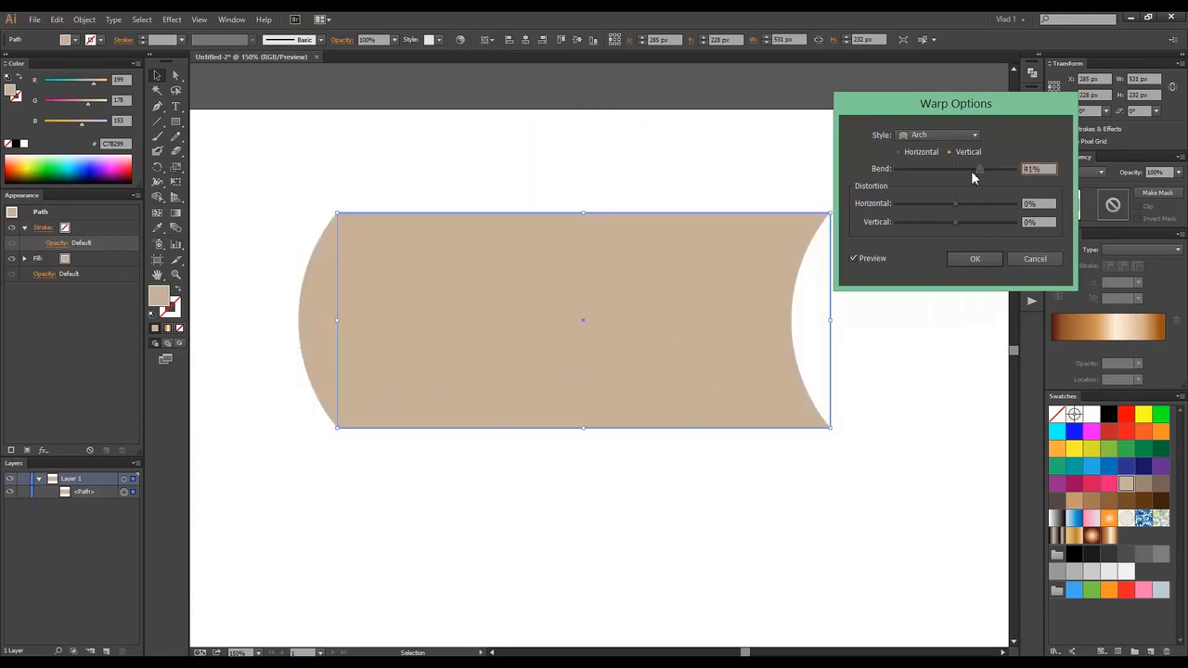
click(941, 134)
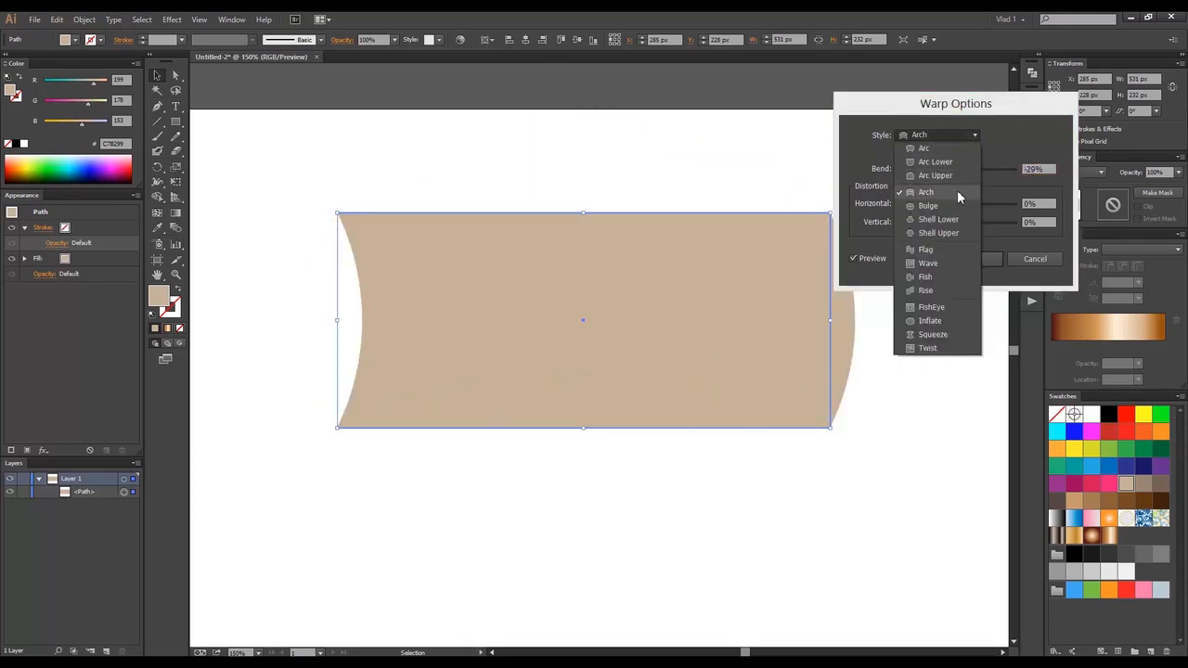
click(928, 205)
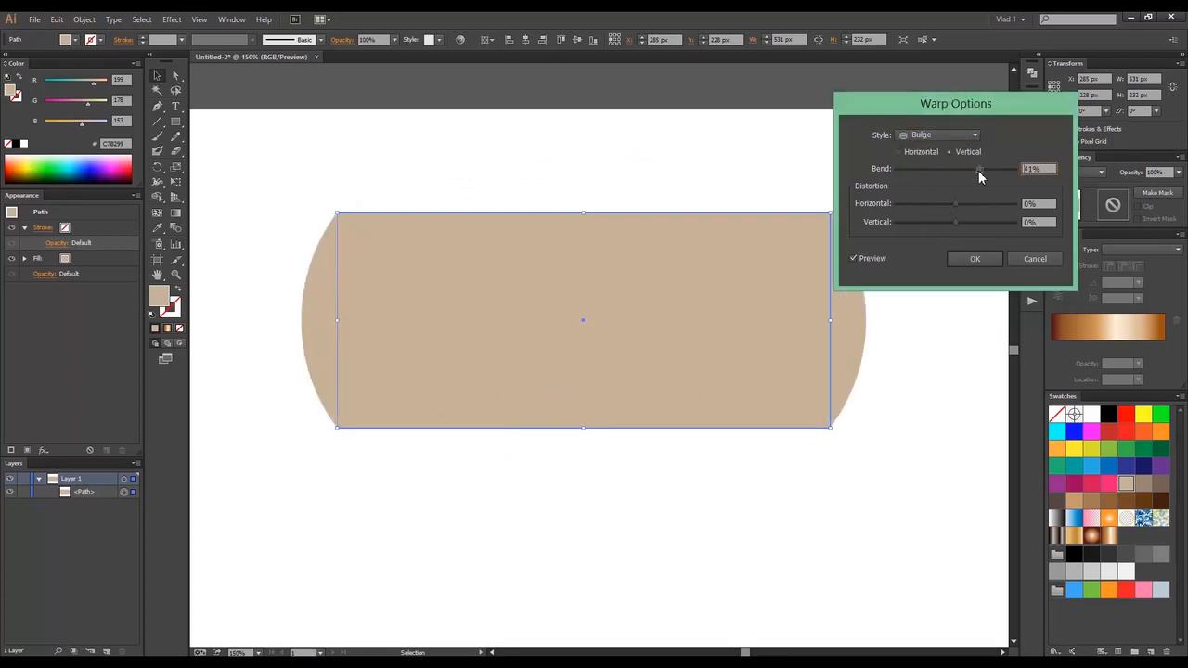
click(942, 134)
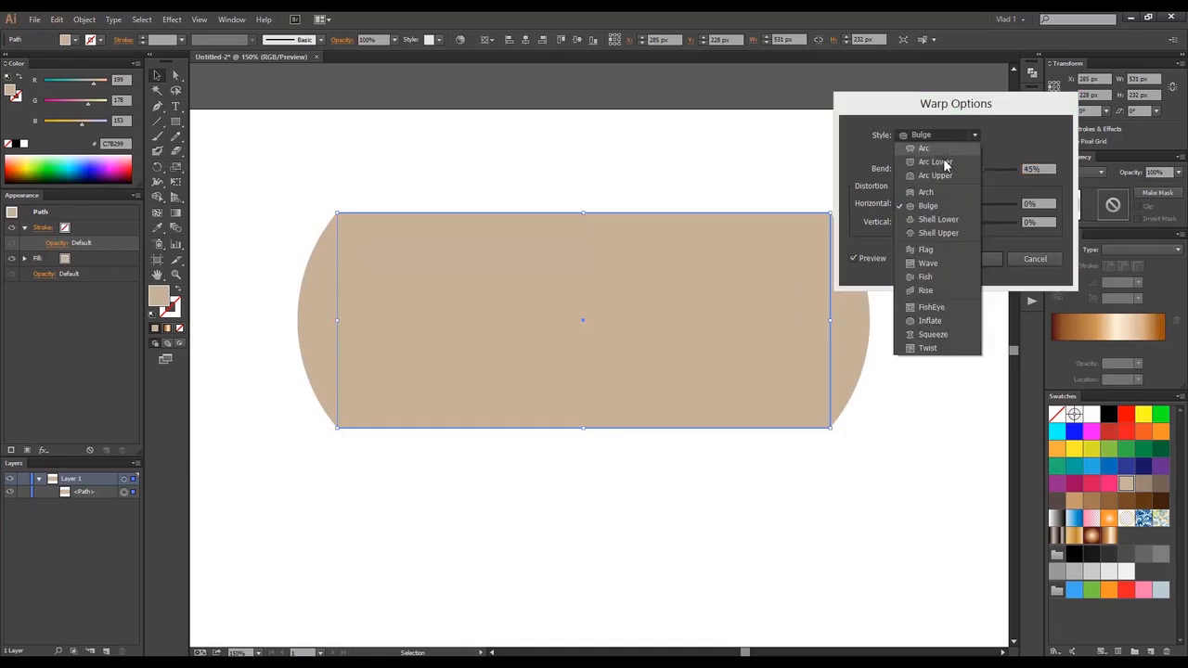
Switch the warp to Shell Lower with a 5% bend
click(938, 219)
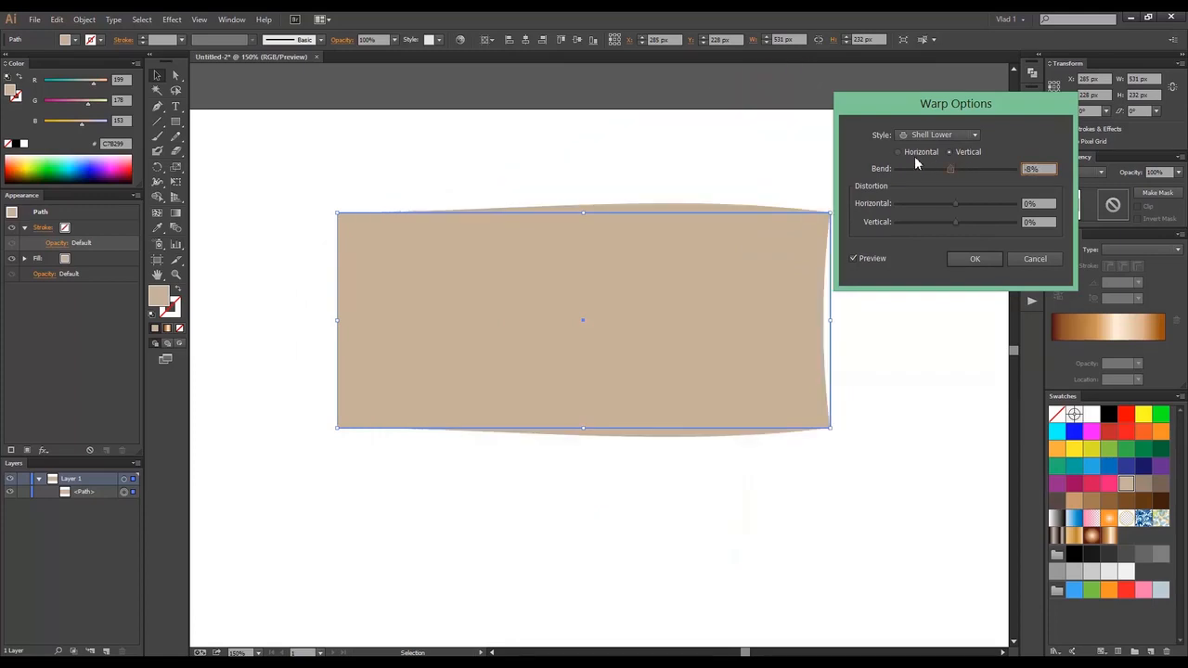
drag(949, 168, 916, 168)
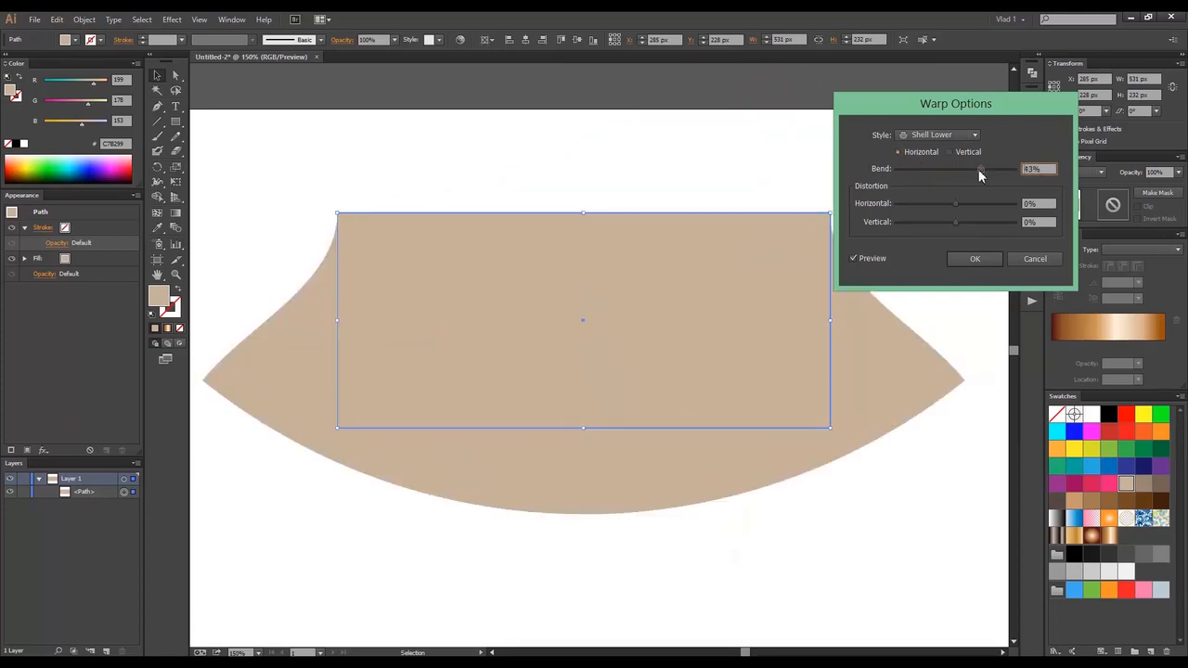
click(942, 134)
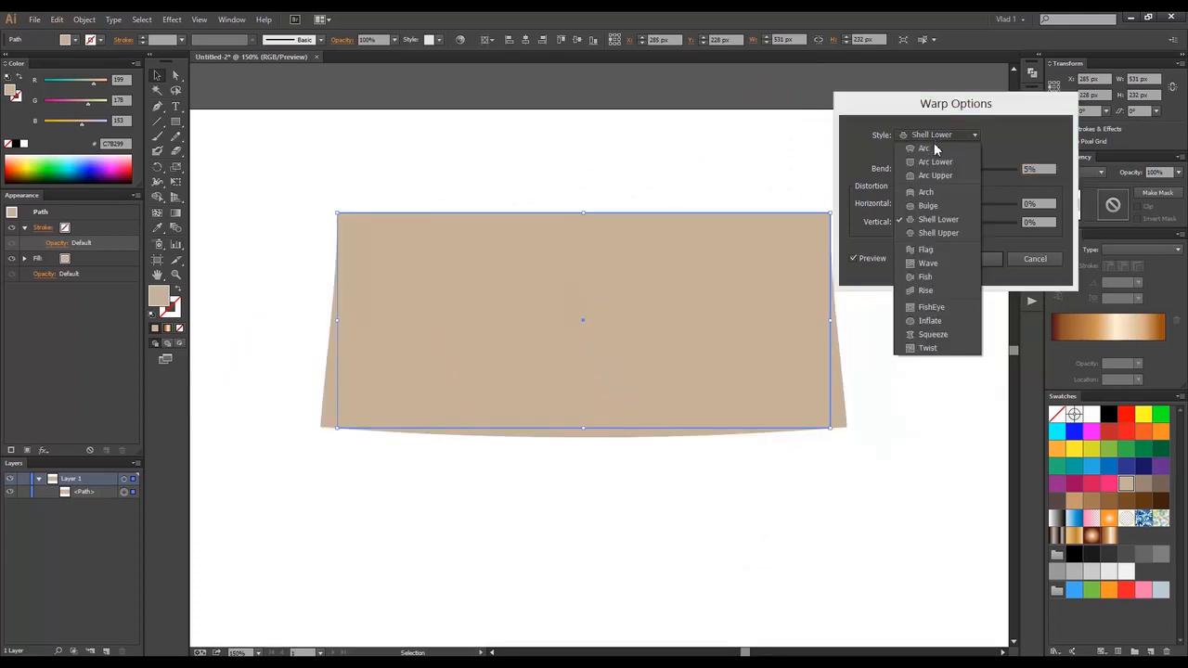
Preview Flag with adjusted bend, then Wave with bend and distortions back at 0%
click(938, 232)
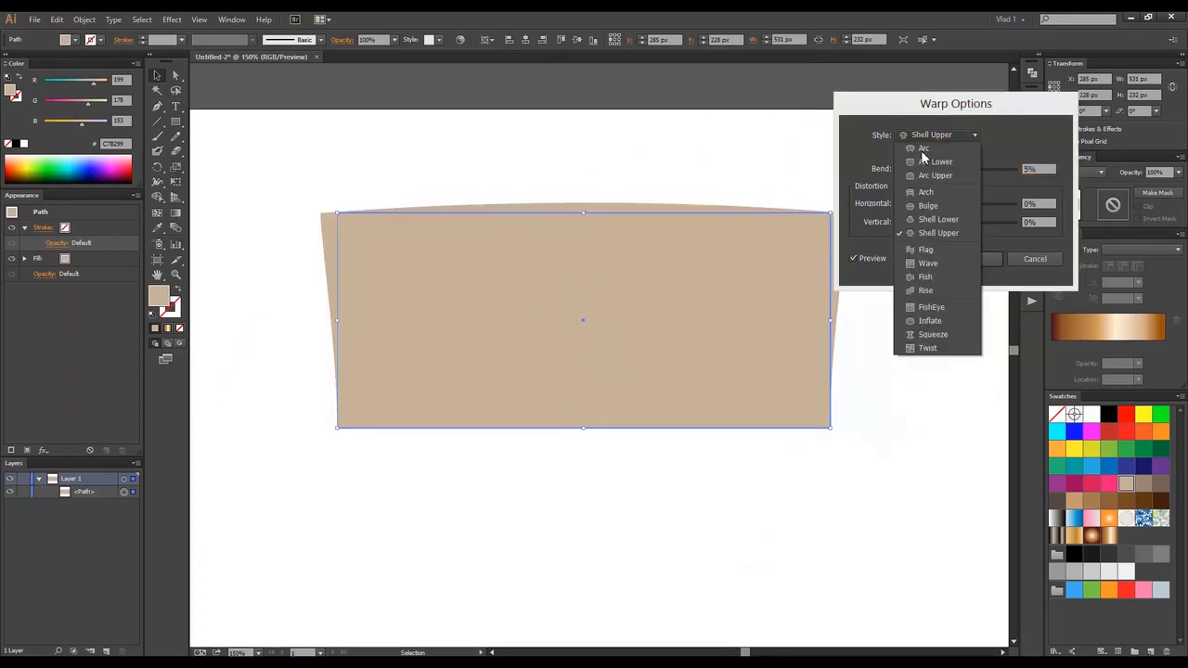
click(925, 249)
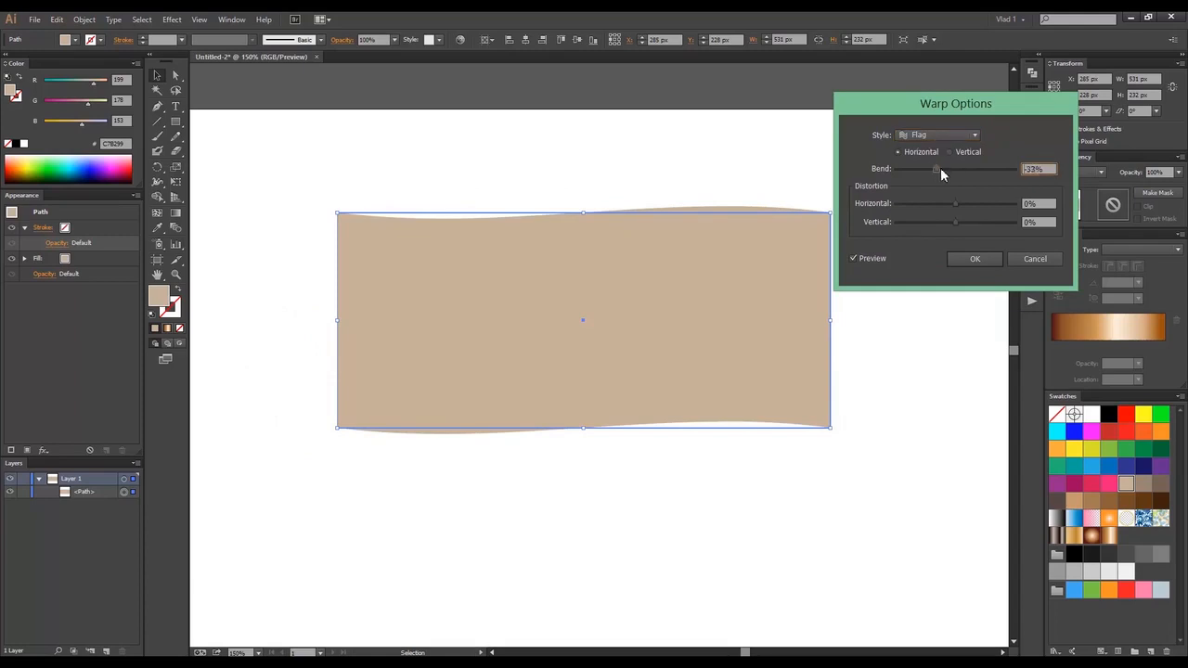
click(949, 151)
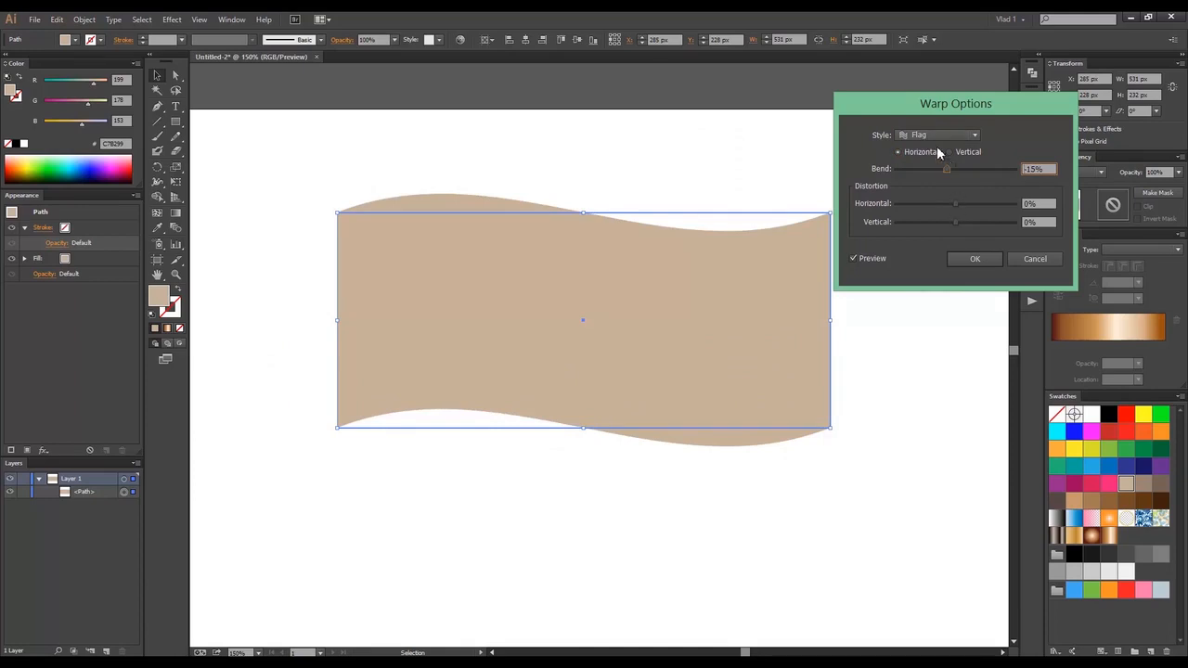
click(937, 134)
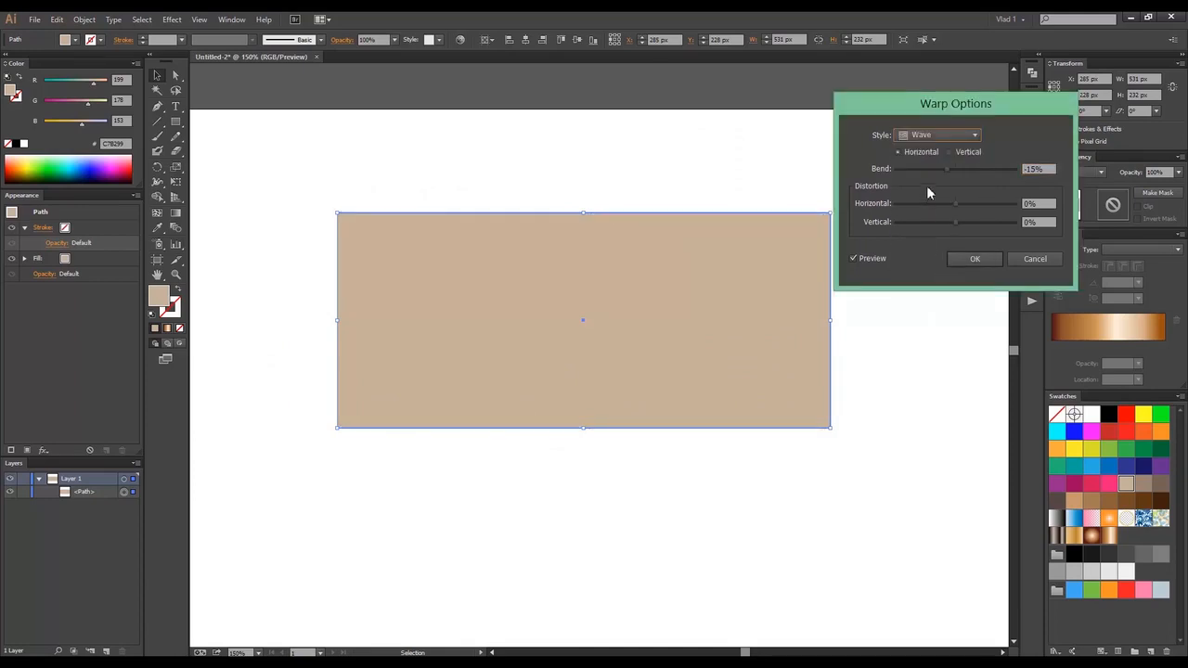
drag(949, 169, 958, 169)
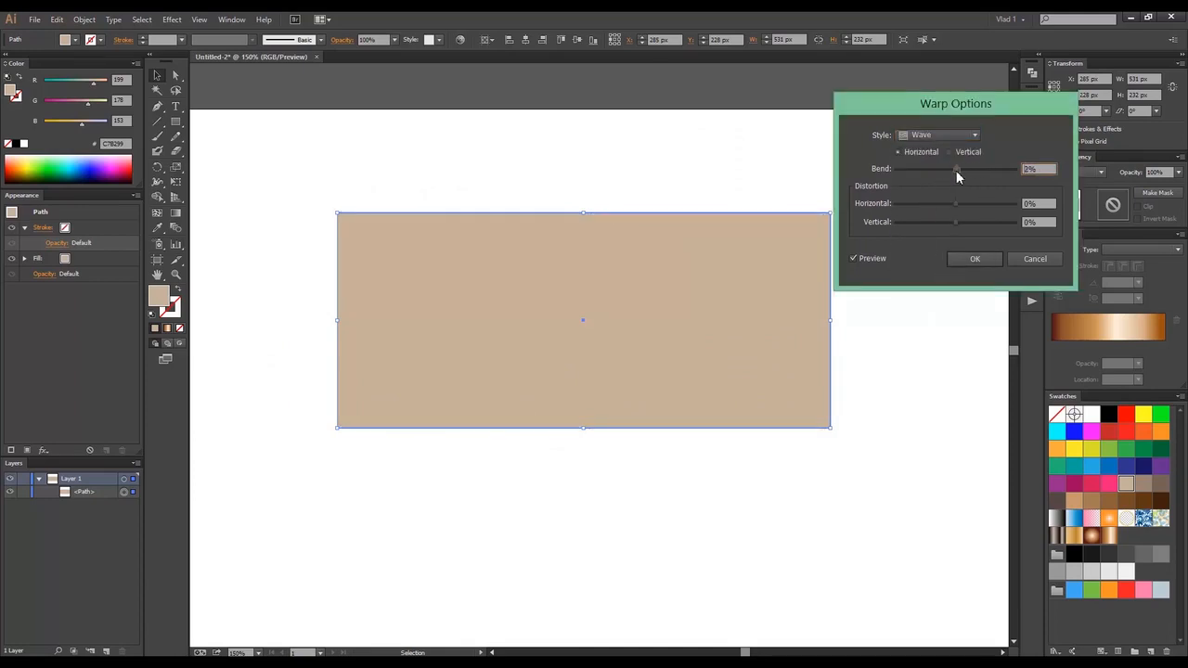
drag(956, 203, 979, 203)
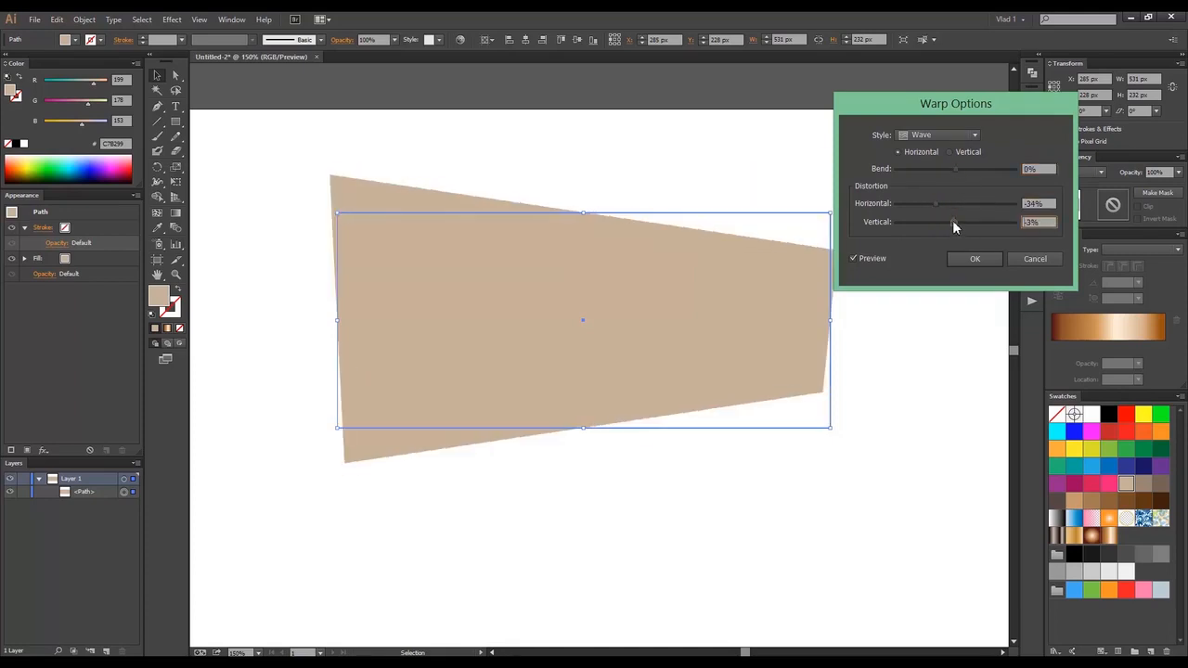
drag(951, 221, 930, 221)
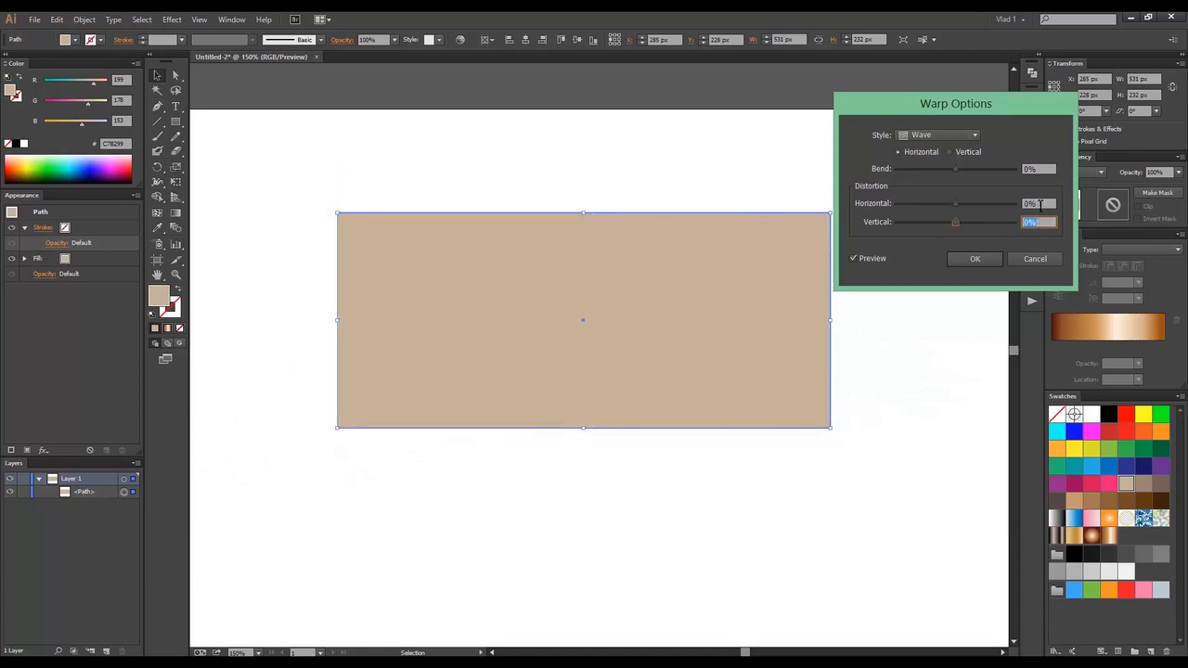
Preview bent Fish and Rise warps, then select FishEye at 0% bend
click(938, 135)
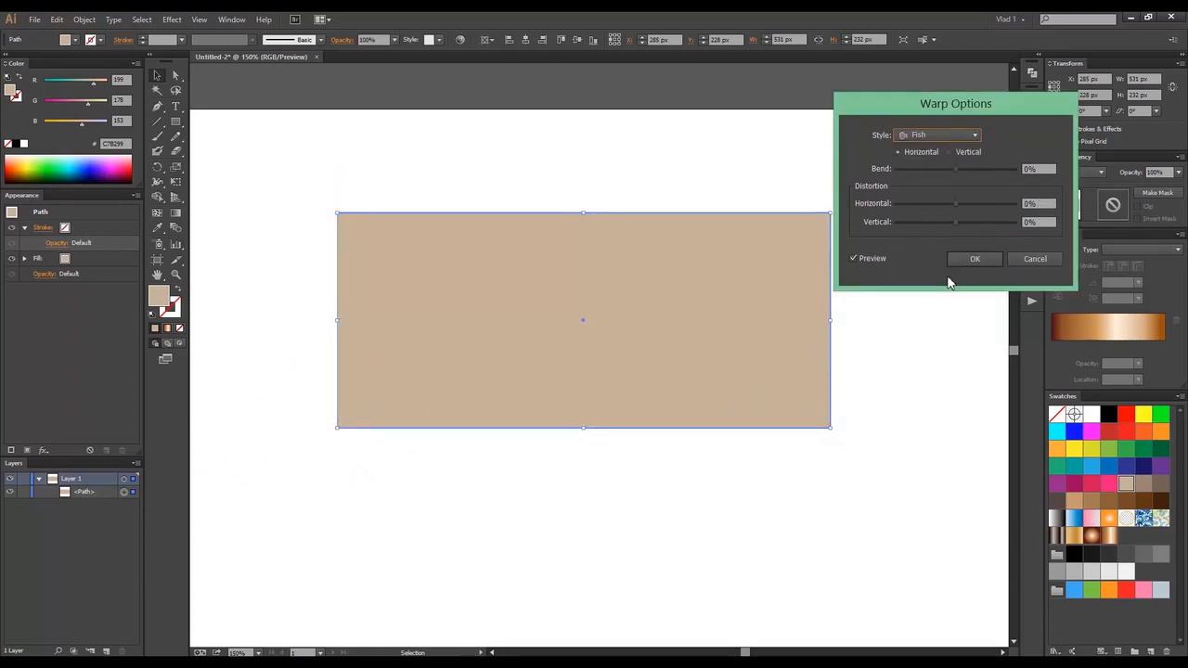
drag(956, 168, 923, 169)
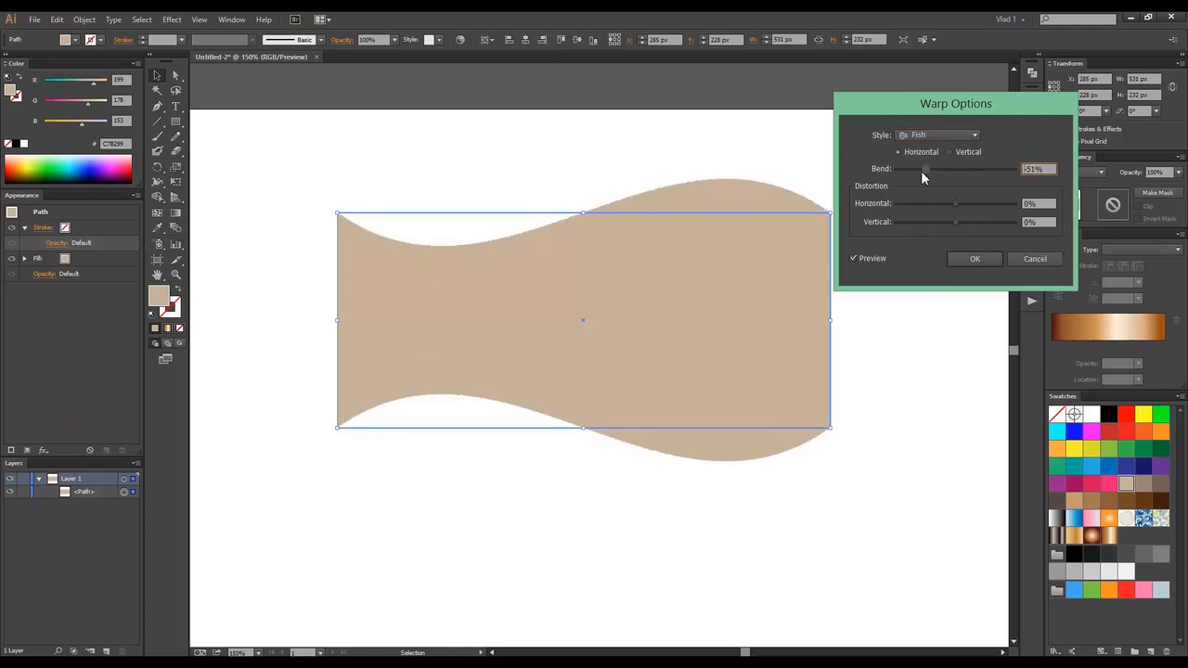
click(937, 134)
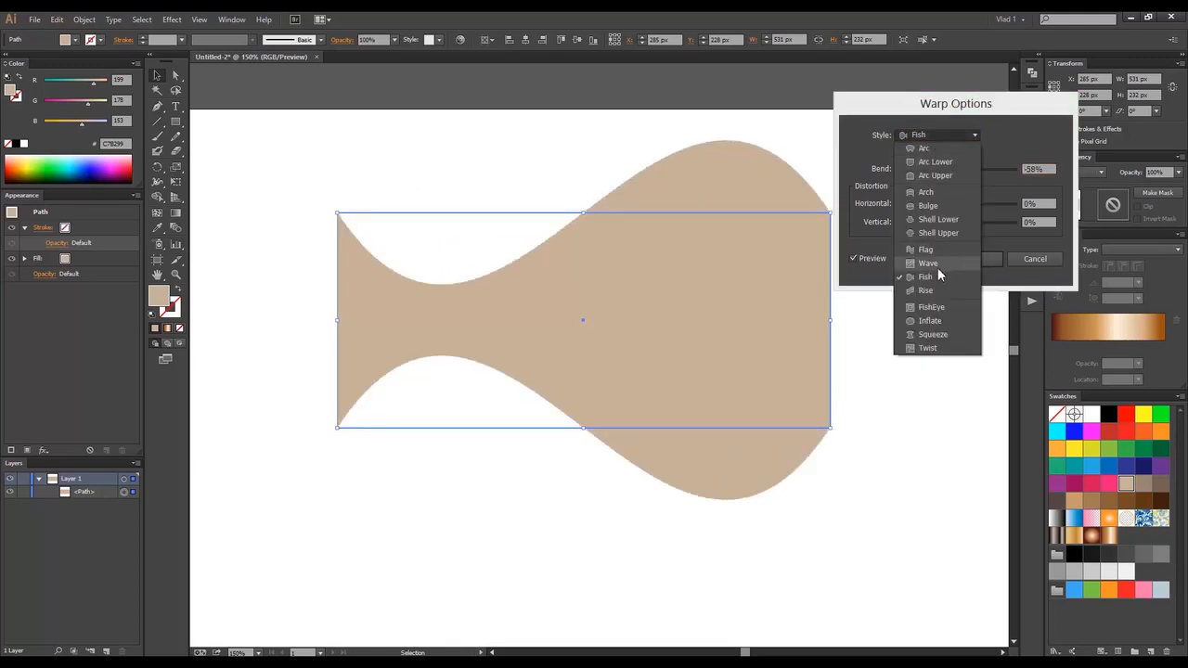
click(925, 290)
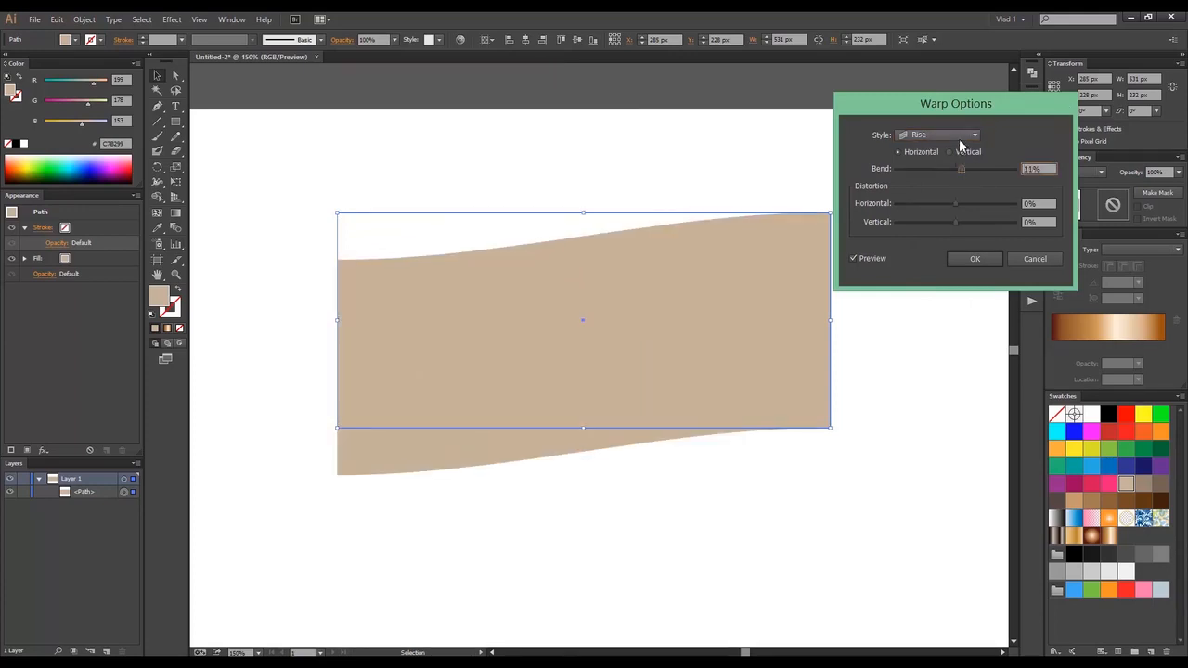
click(939, 134)
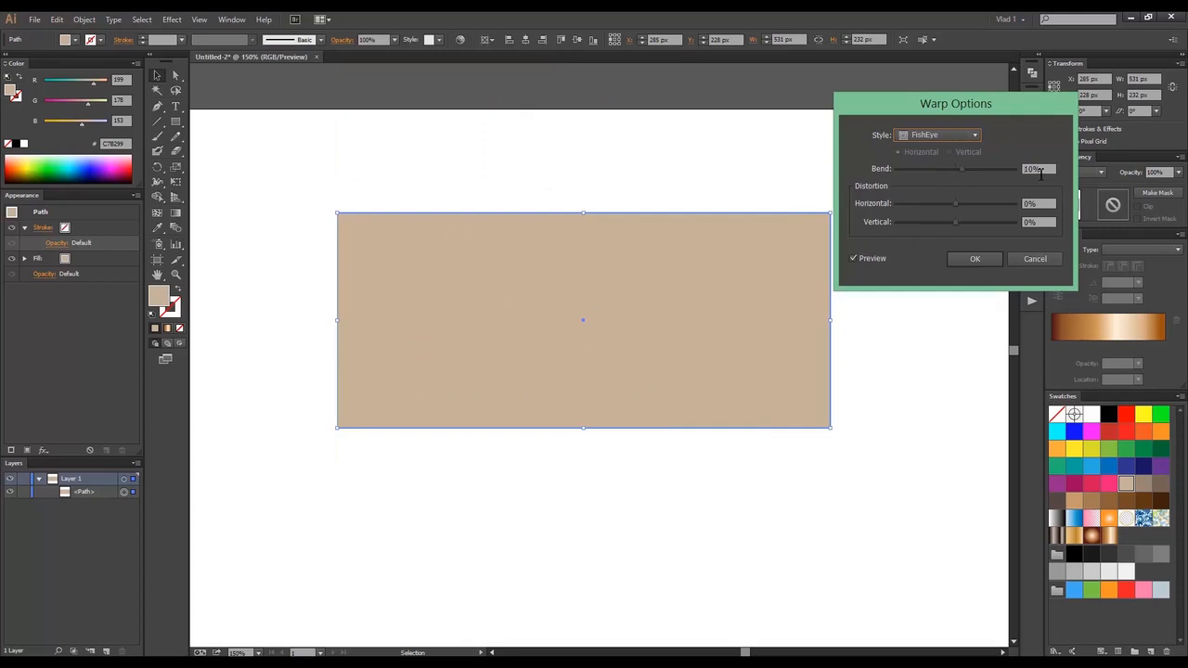
click(937, 134)
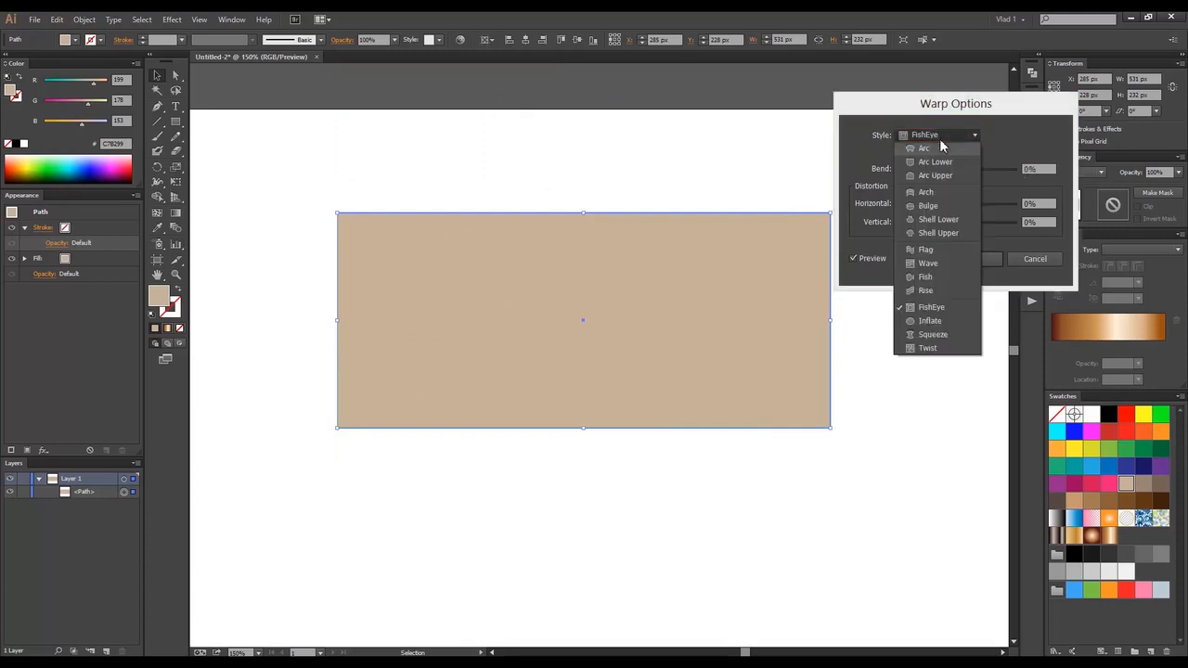
Try Inflate, Squeeze and Twist warps, then cancel the Warp dialog
click(929, 320)
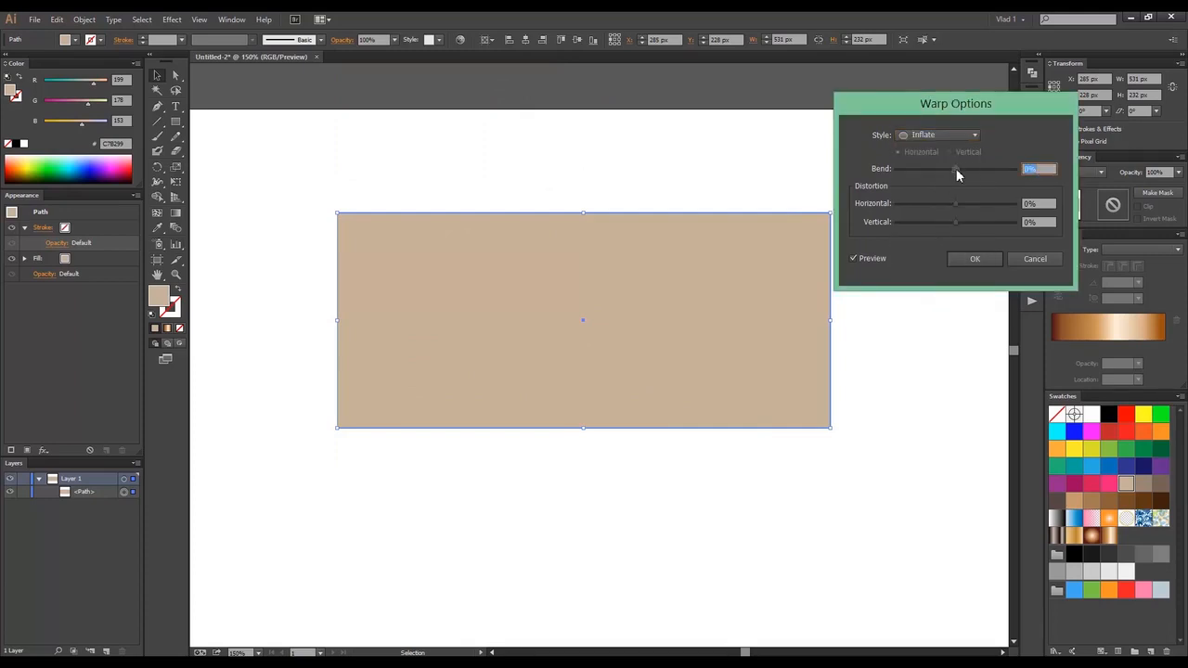
drag(955, 169, 951, 169)
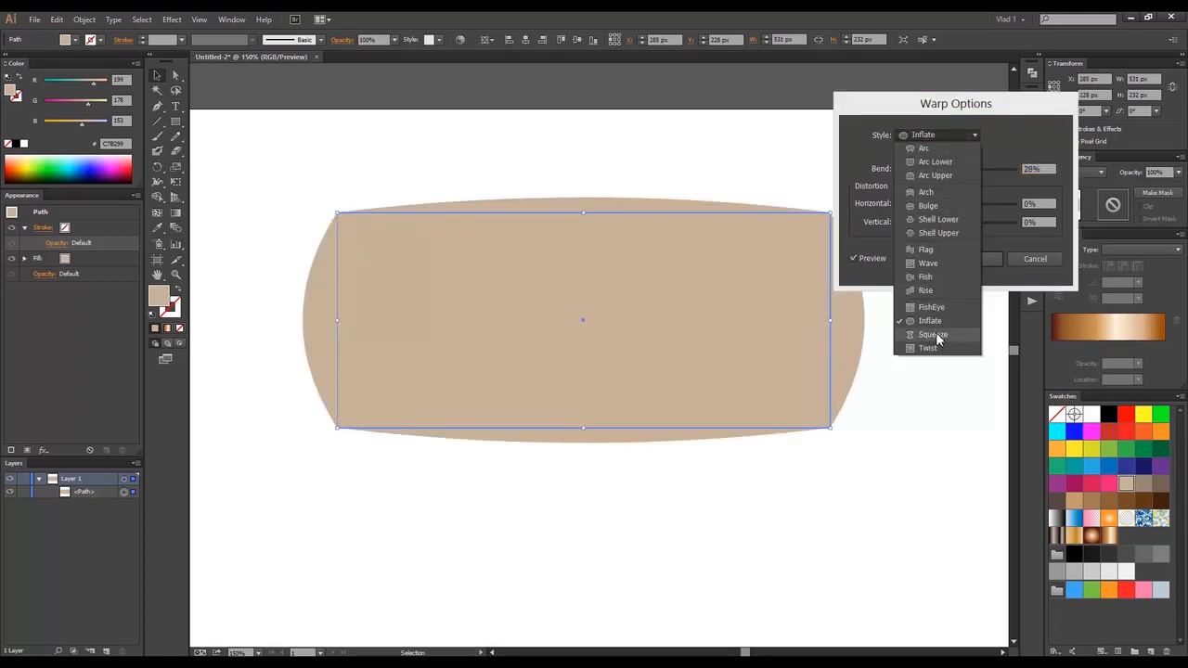
click(932, 334)
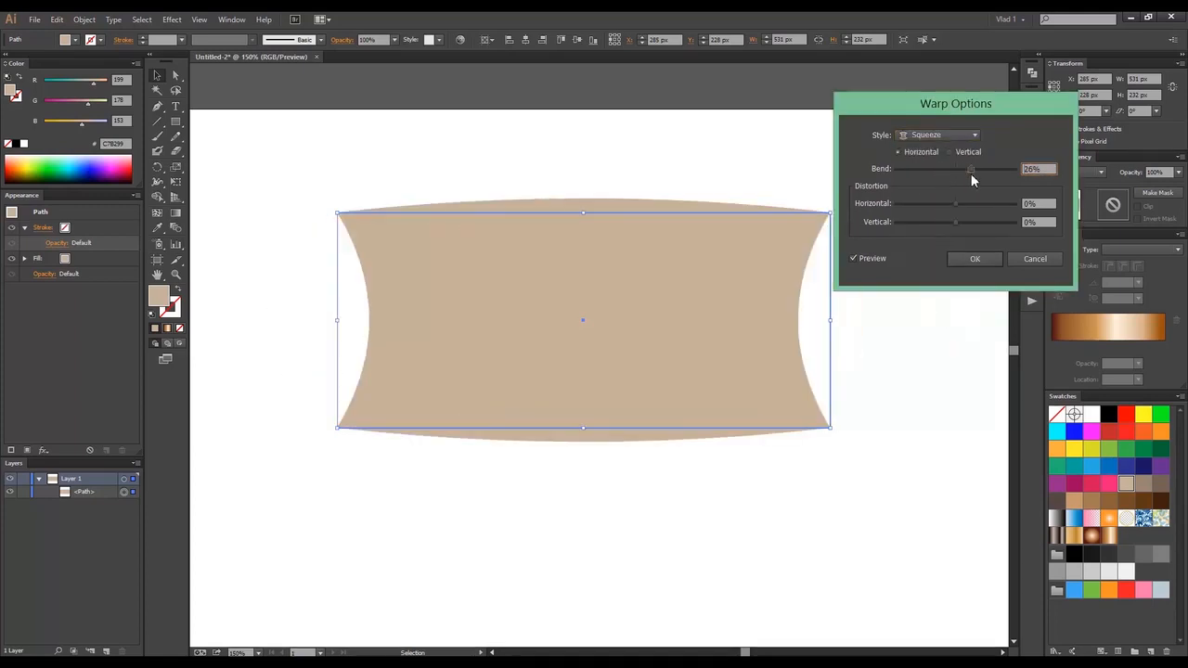
click(972, 135)
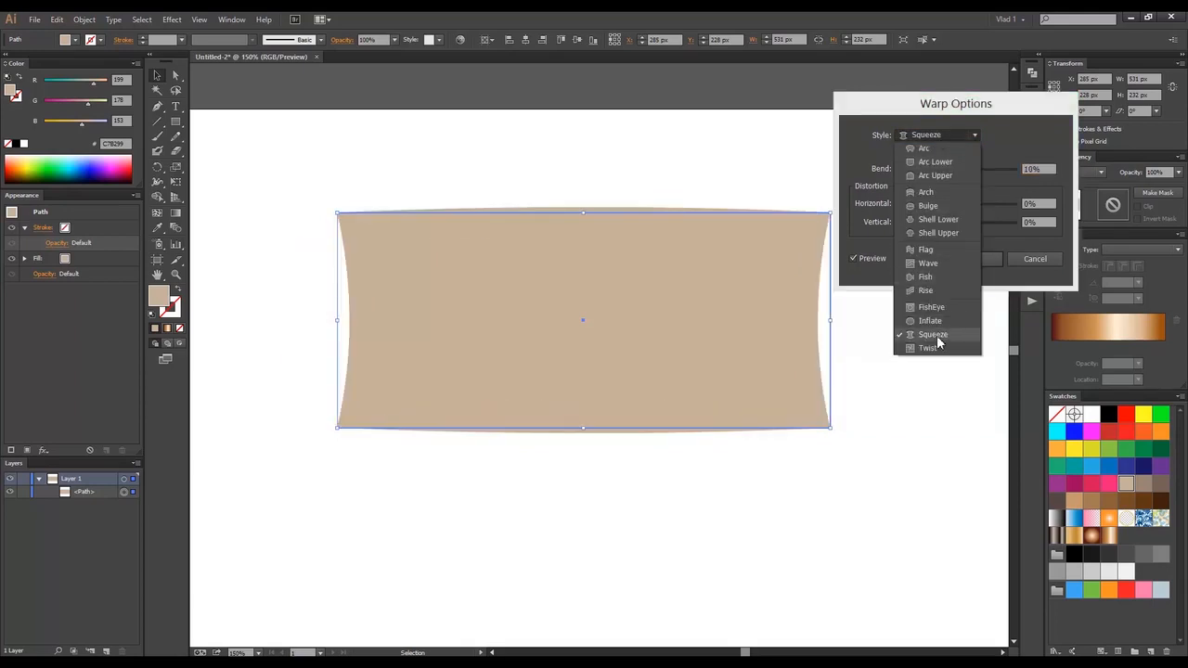
click(928, 347)
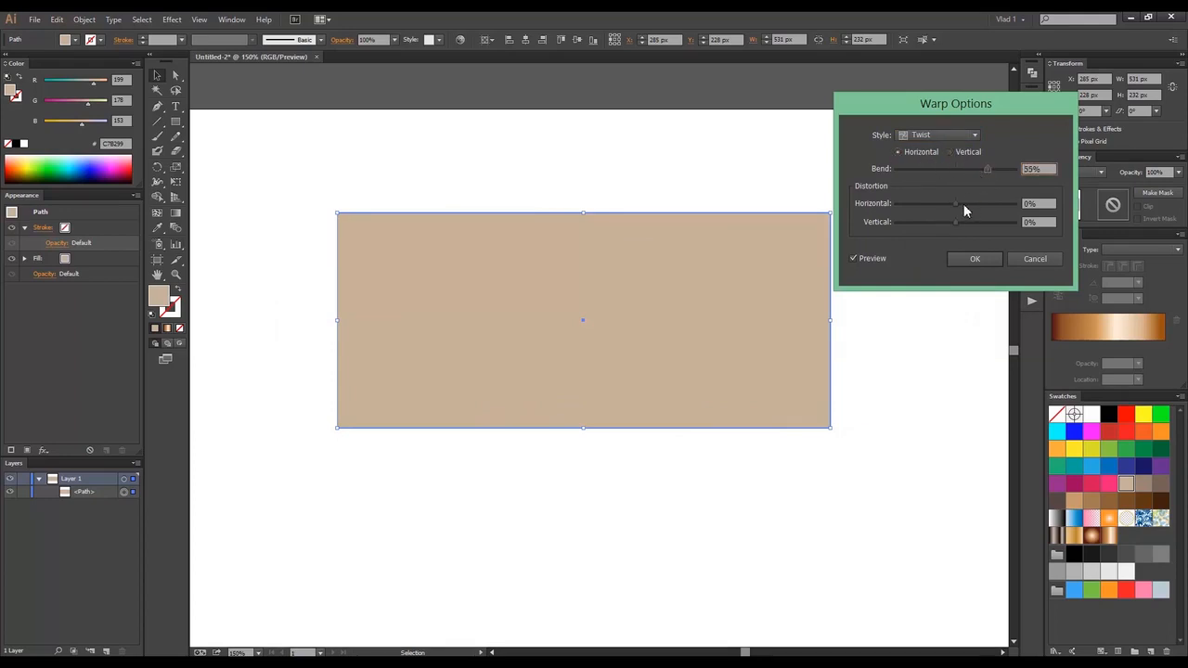
drag(956, 203, 949, 203)
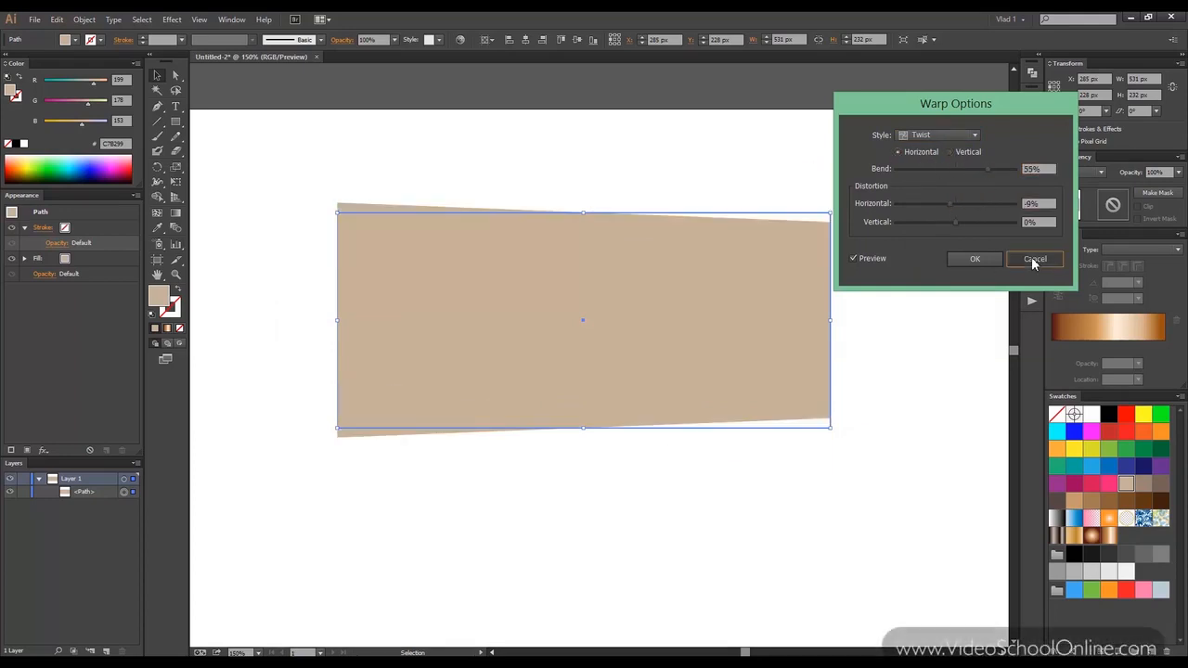
click(1033, 259)
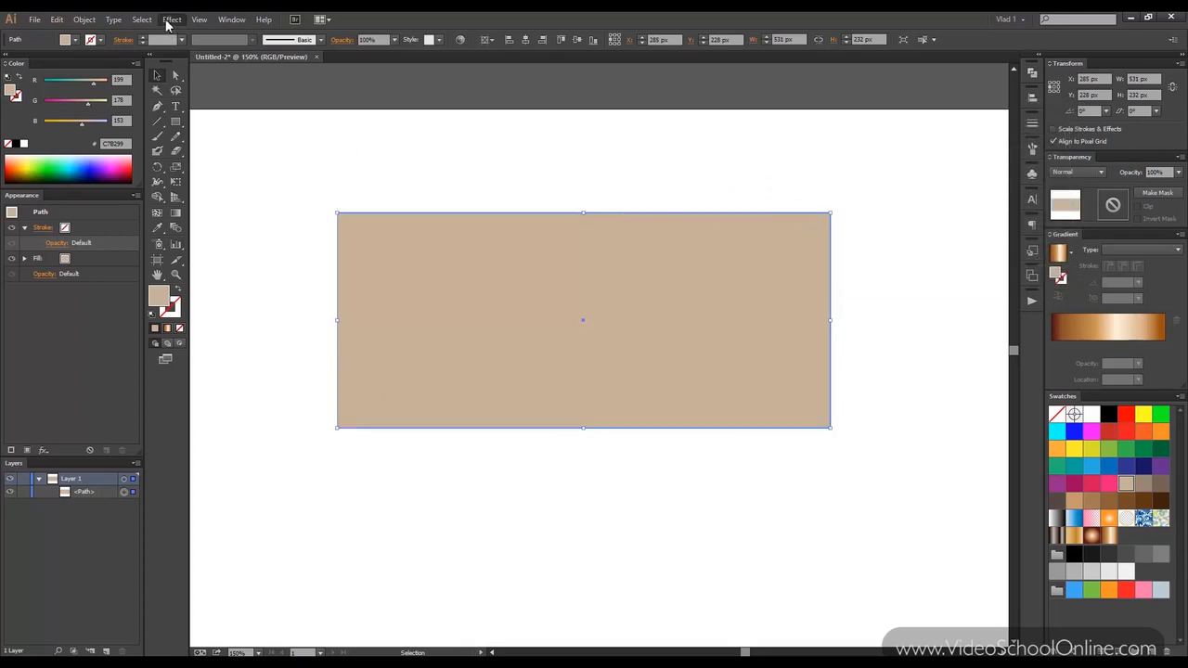
click(171, 18)
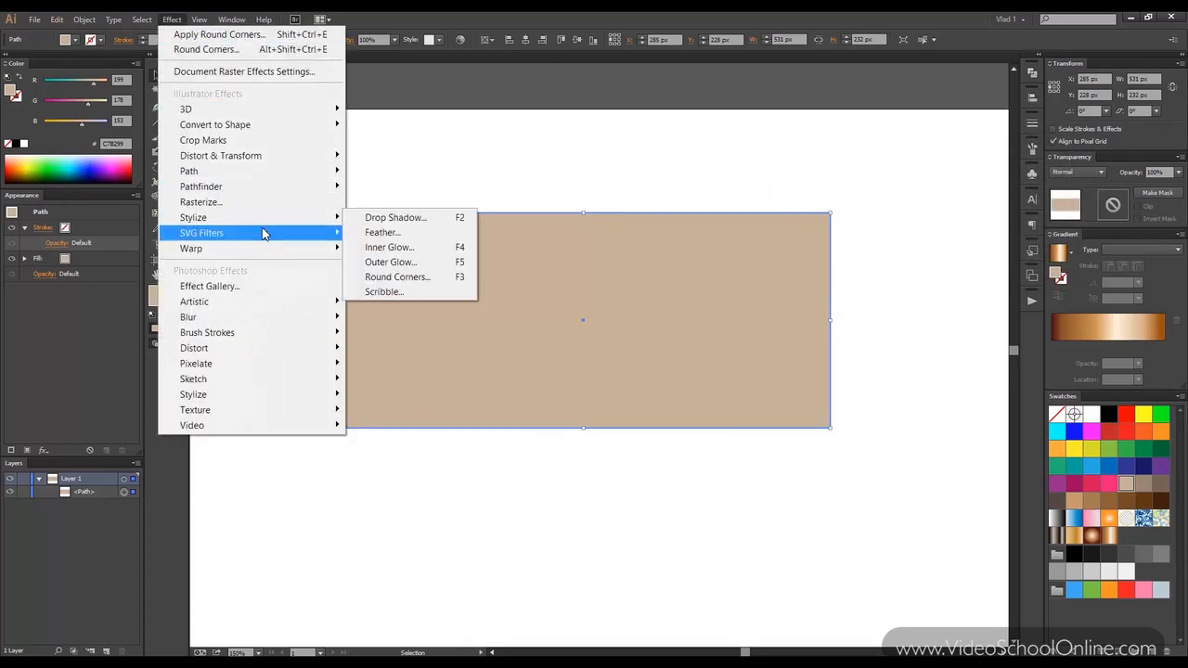
click(202, 233)
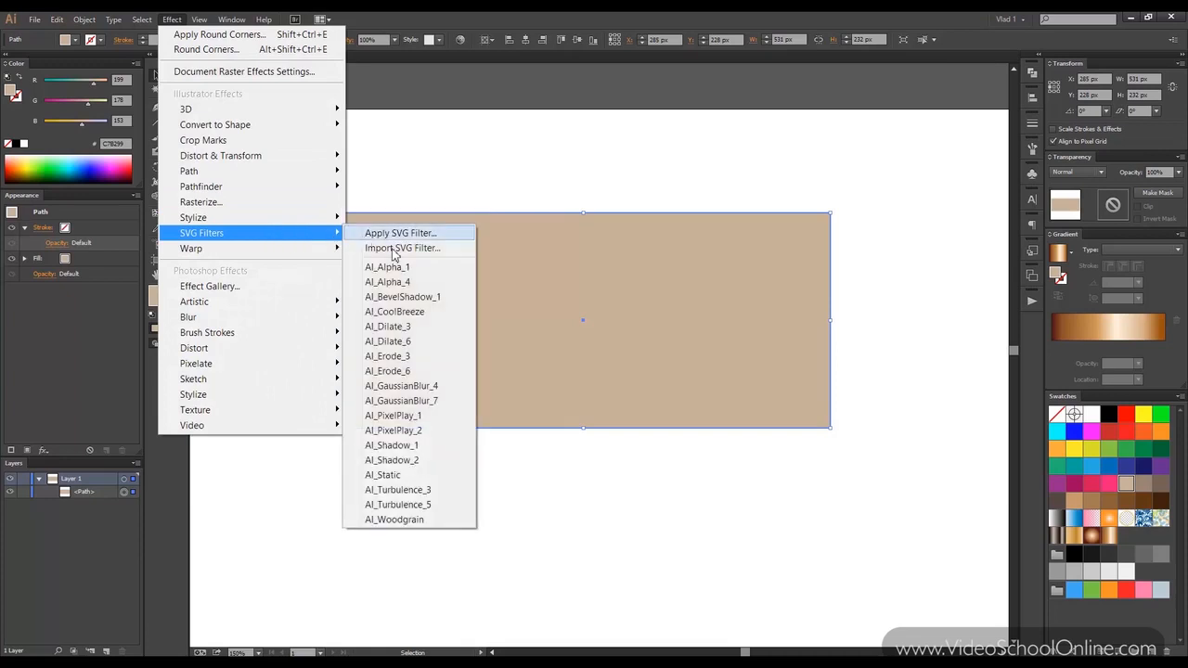
mouse_move(437, 310)
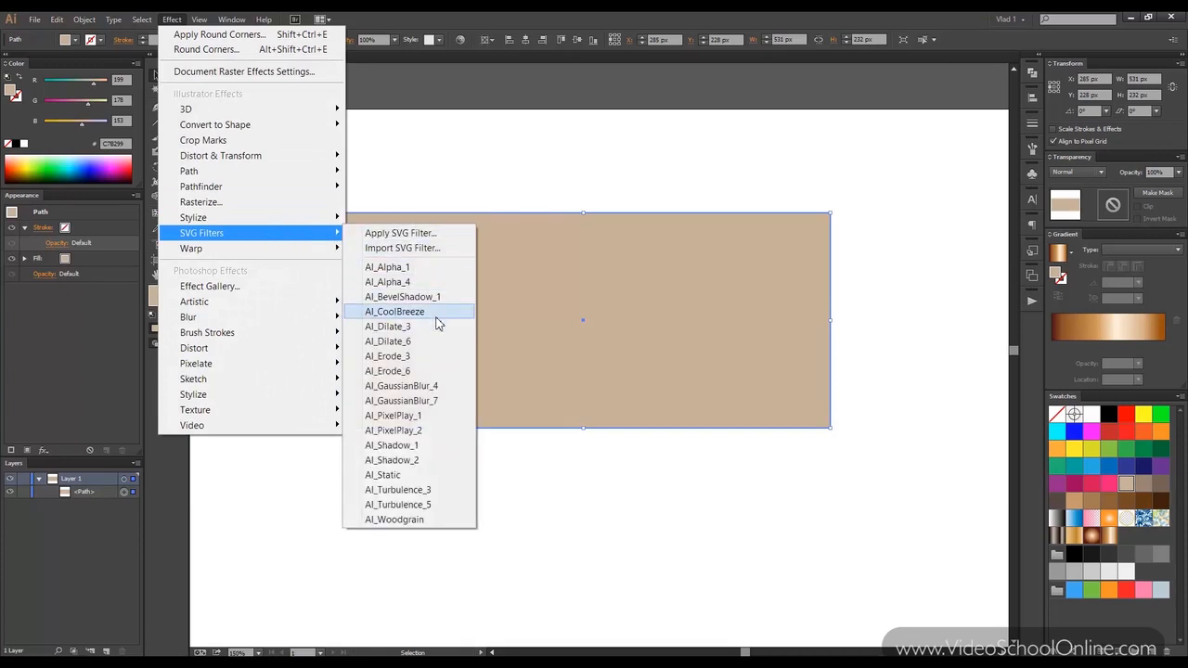
click(394, 311)
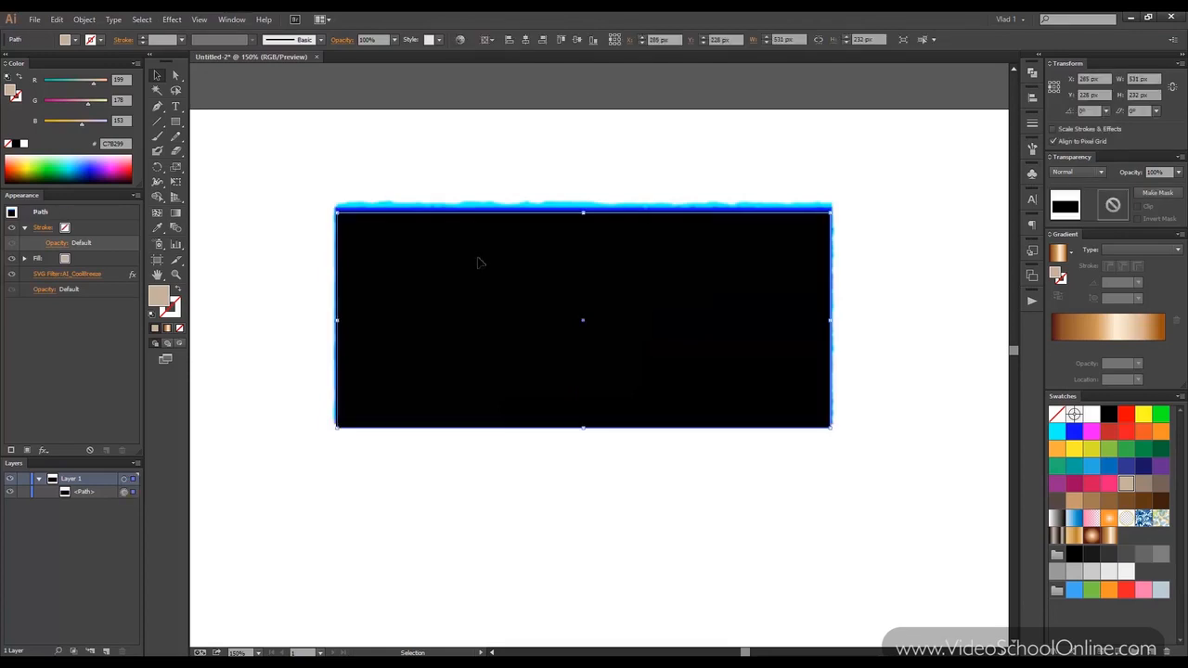
mouse_move(111, 278)
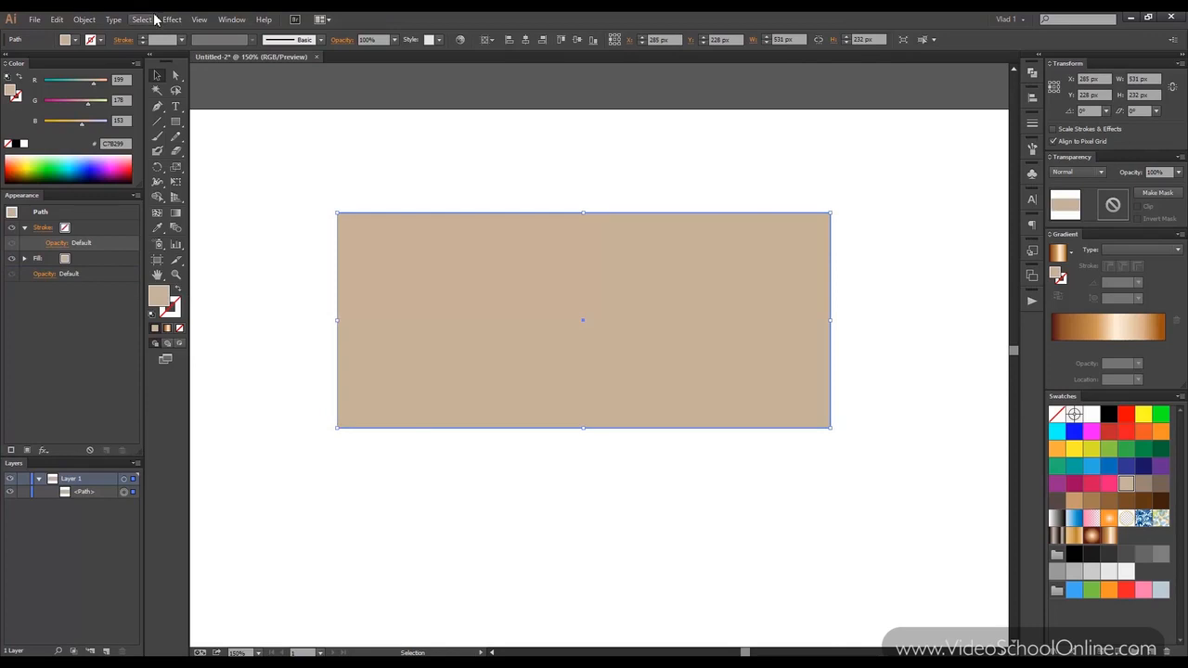
Try the AI_Erode_6 SVG filter on the rectangle, then return to the Effect menu
click(172, 18)
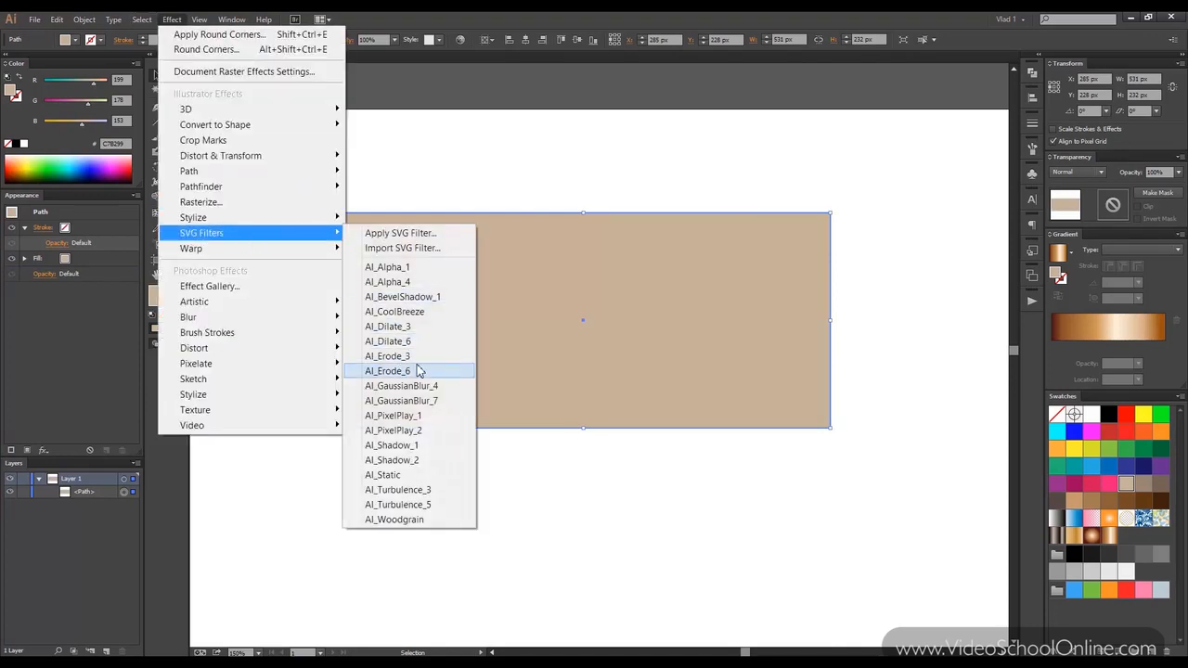
click(387, 370)
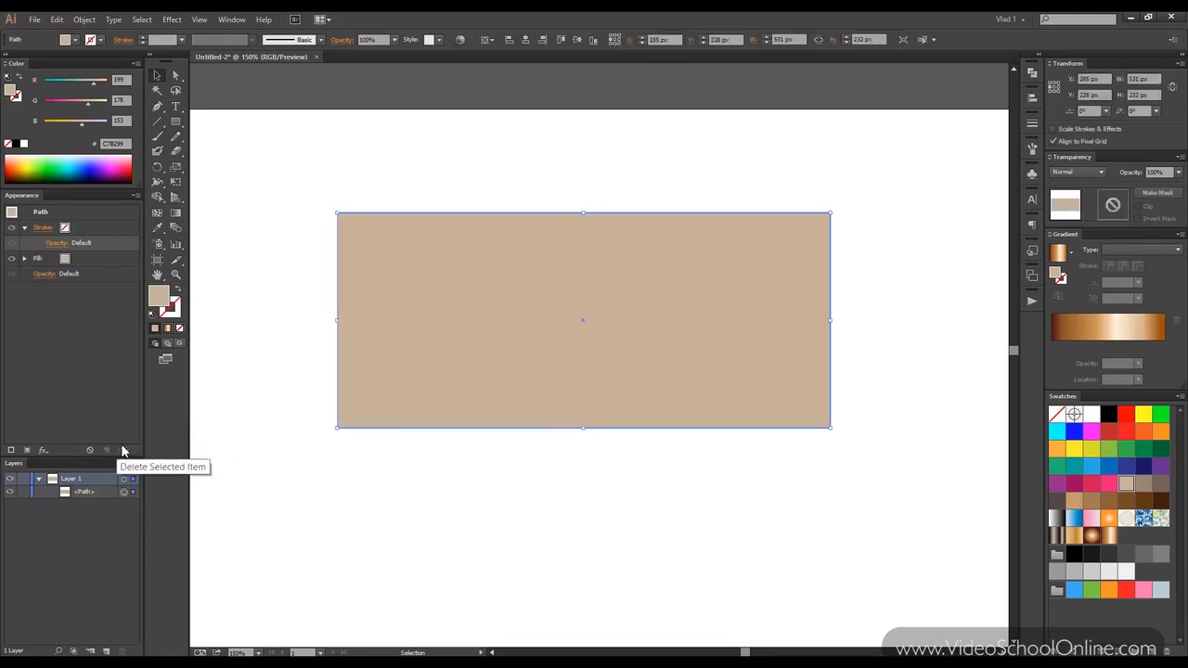
click(171, 18)
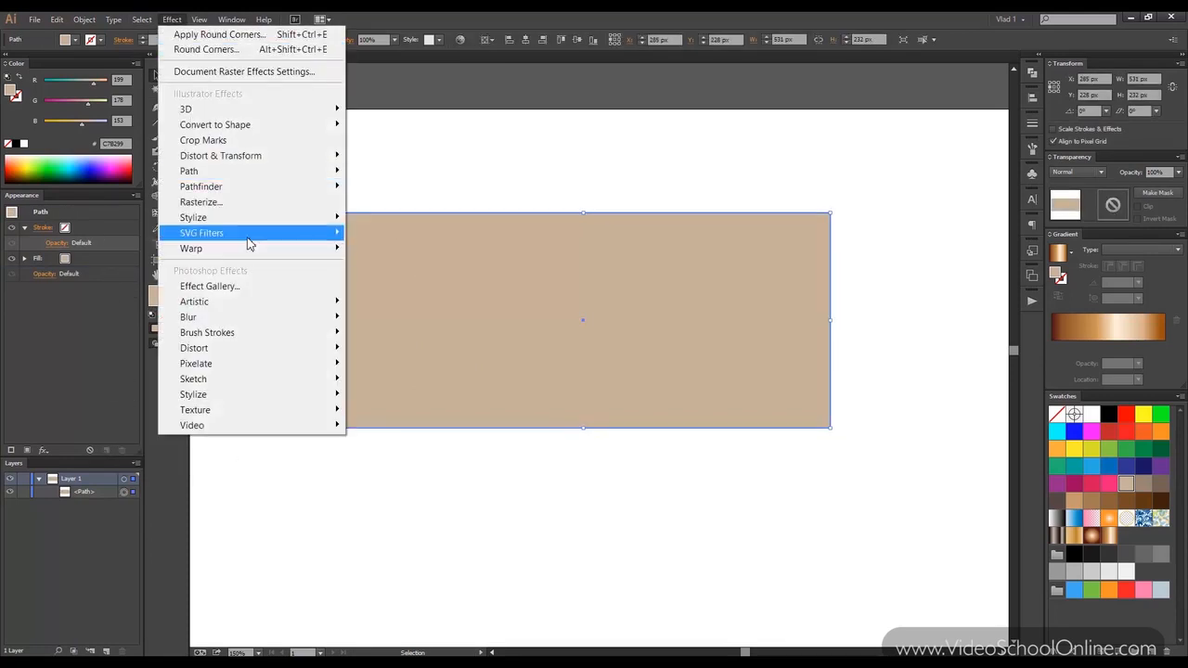